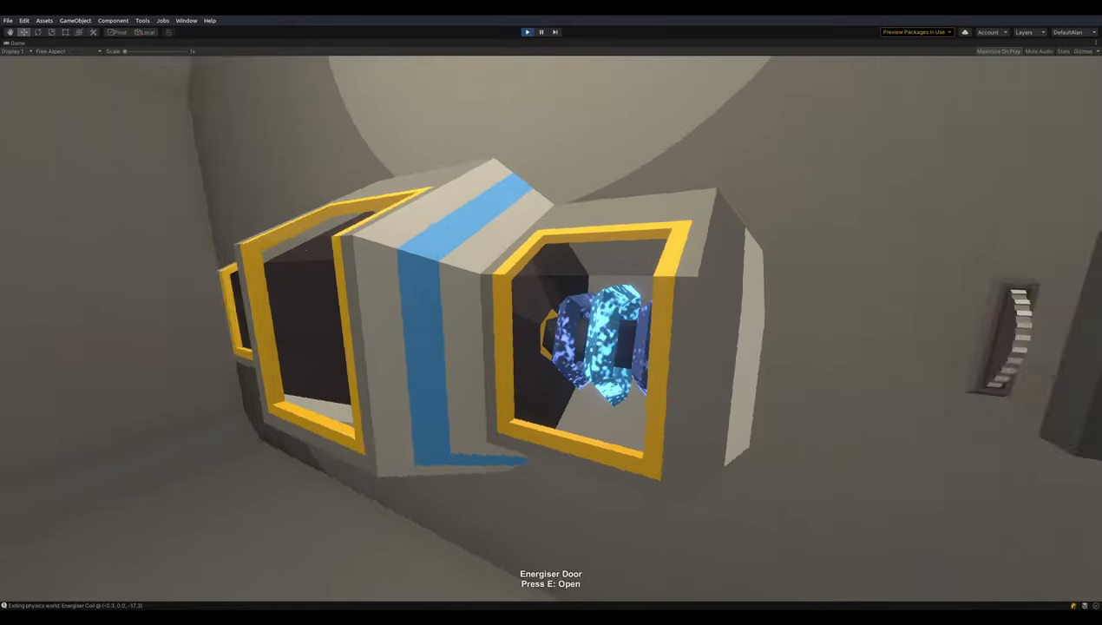
Step: Press E at the Energiser Door in Play mode to interact with it
key("e")
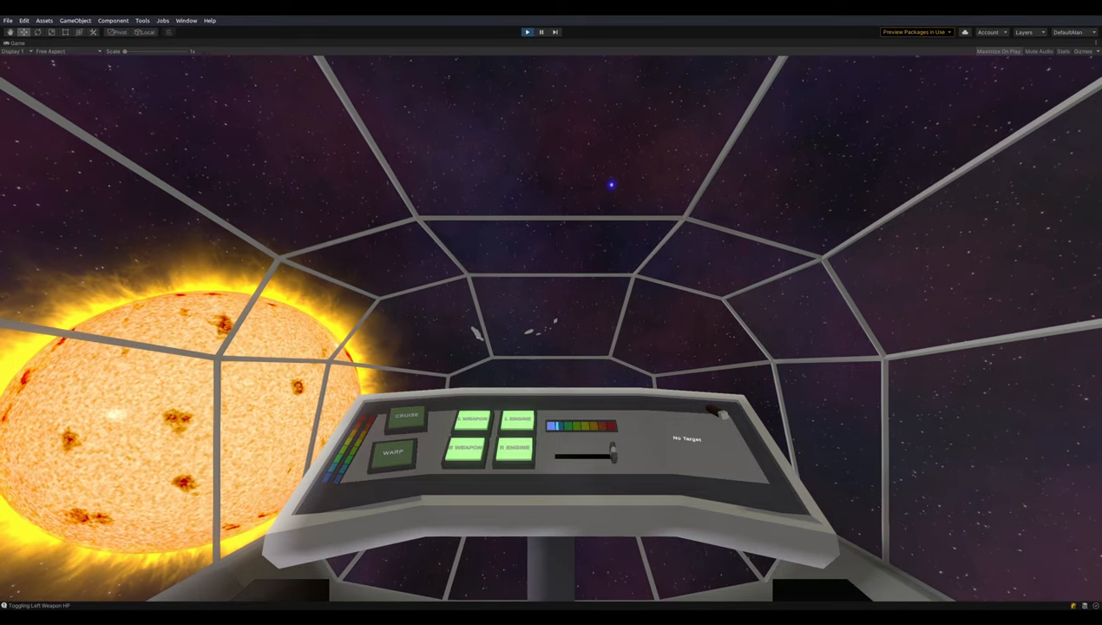
left_click(392, 454)
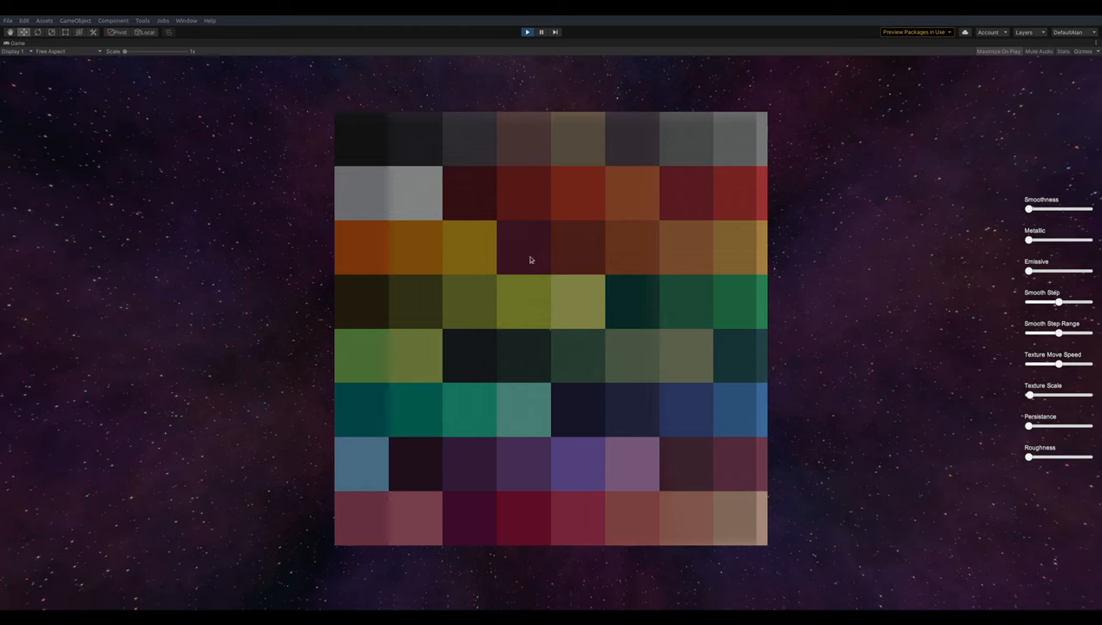
mouse_move(660, 235)
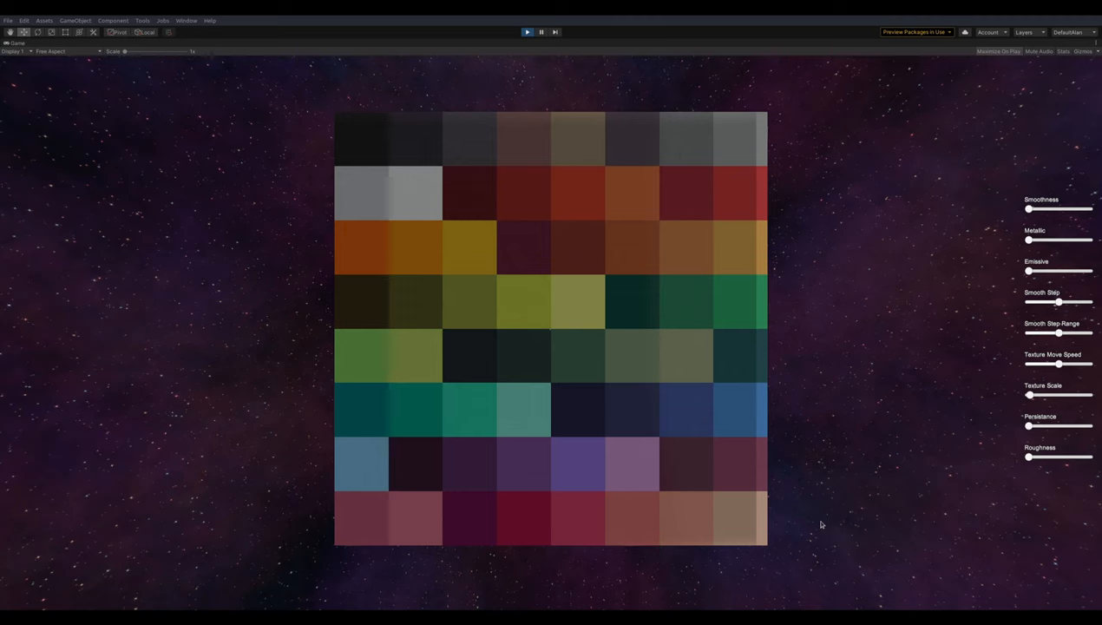
mouse_move(739, 516)
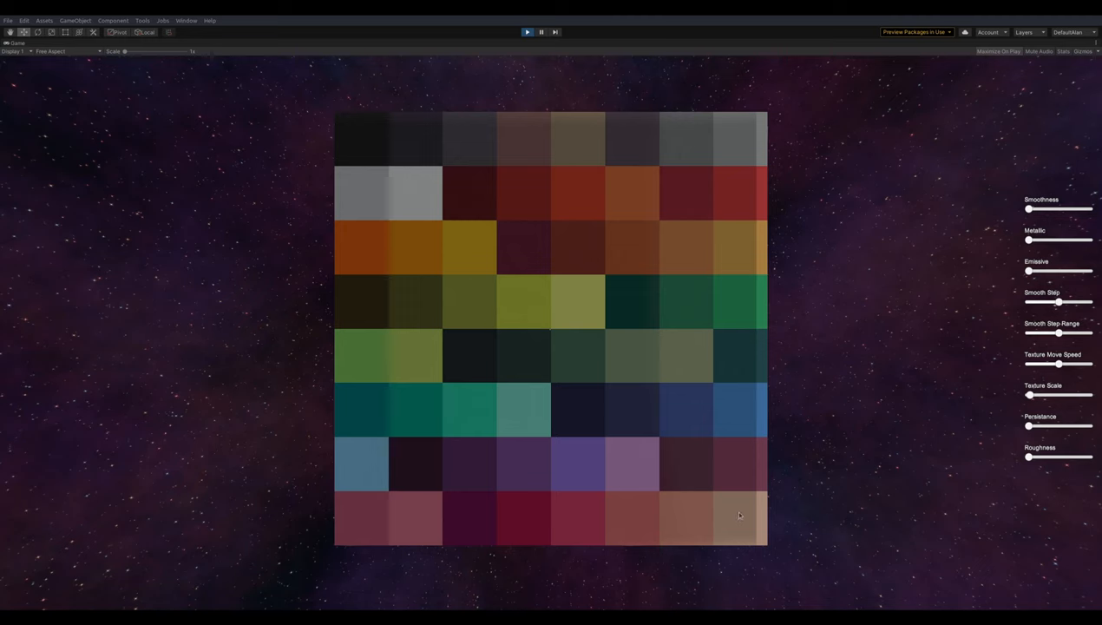
mouse_move(493, 222)
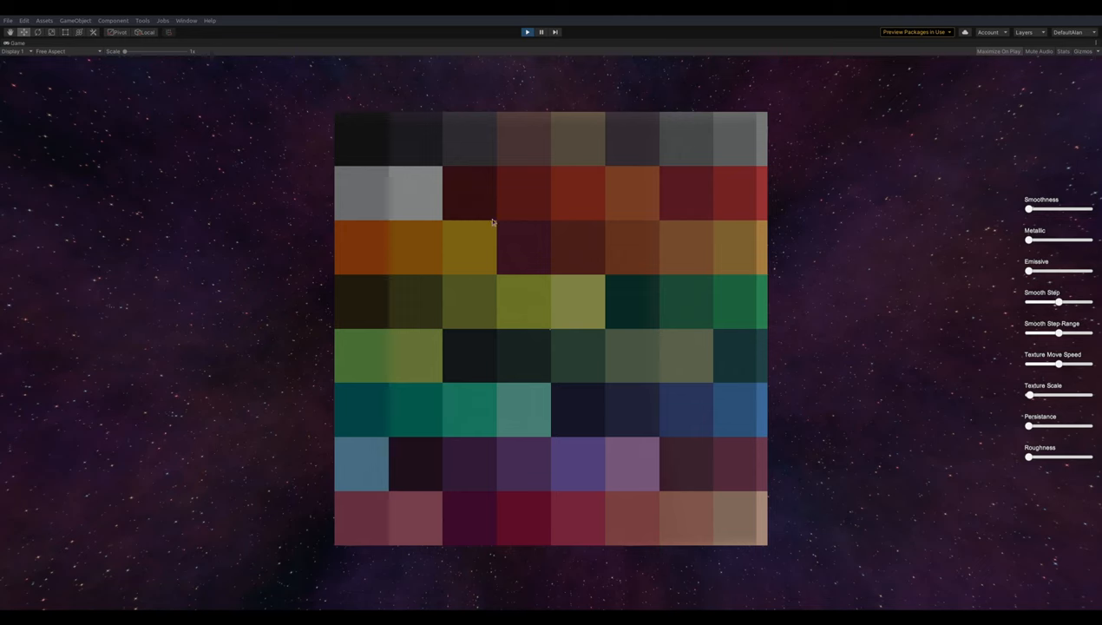
mouse_move(631, 280)
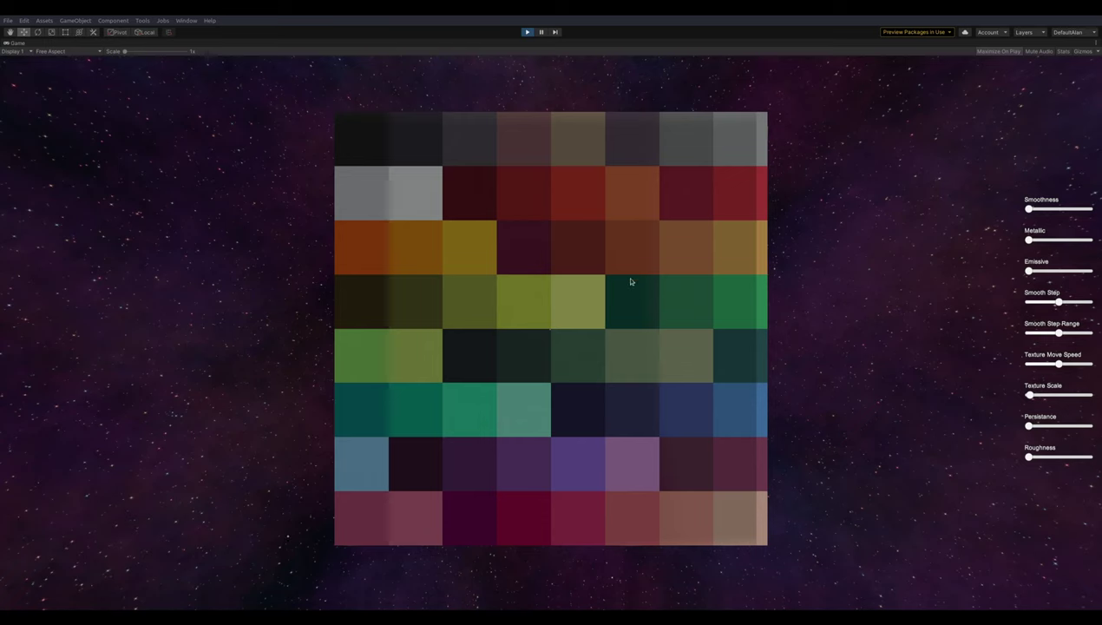
mouse_move(621, 322)
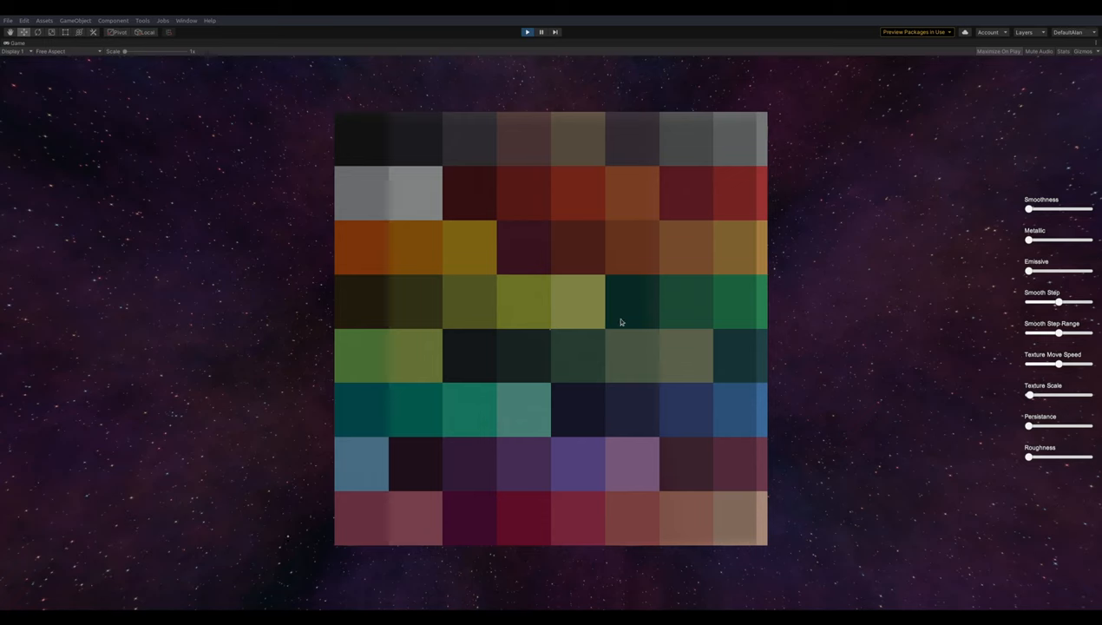
mouse_move(589, 353)
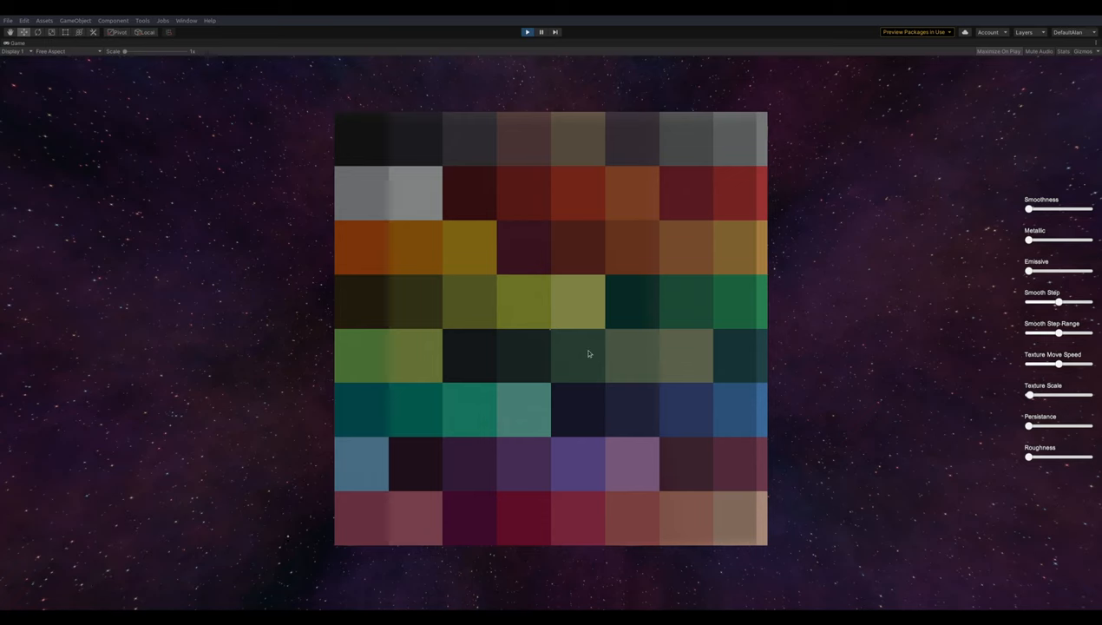
mouse_move(558, 220)
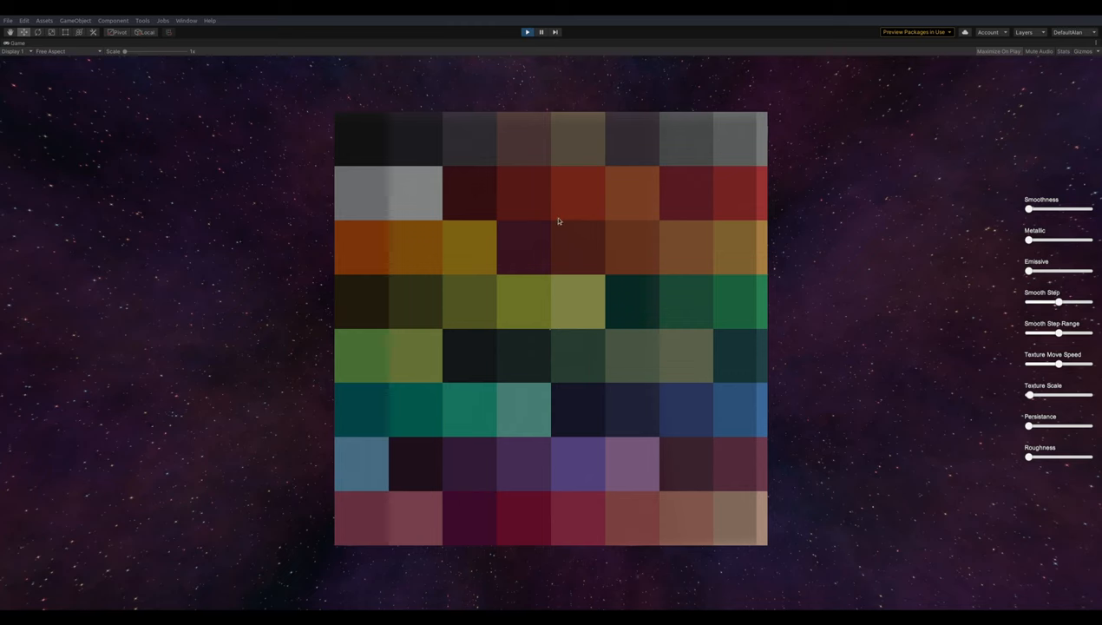
mouse_move(527, 406)
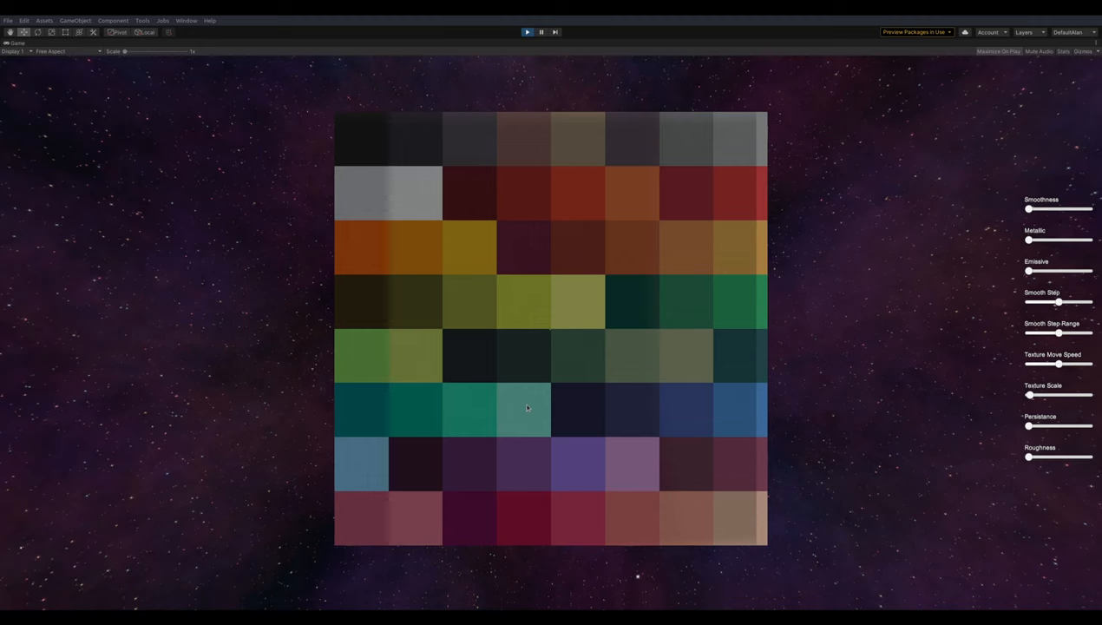
mouse_move(526, 414)
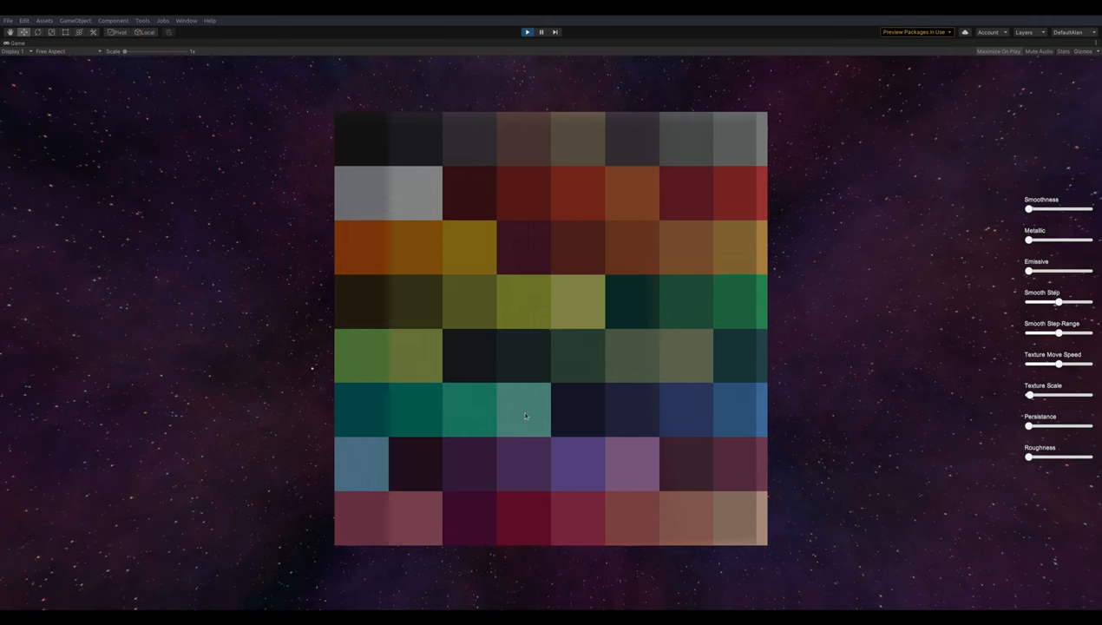
mouse_move(632, 437)
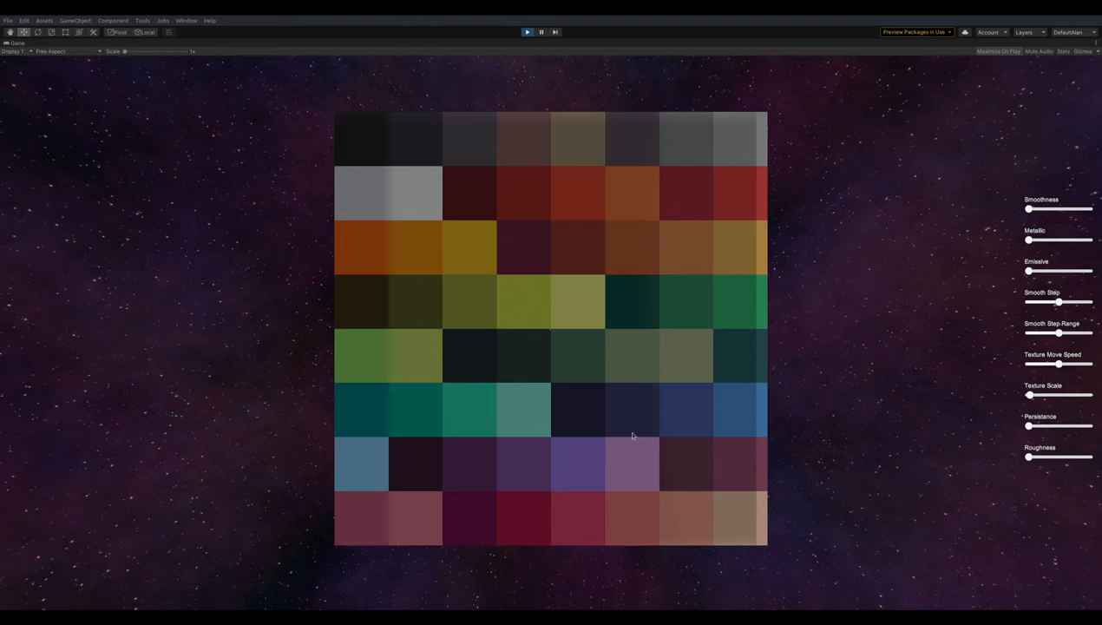
mouse_move(694, 466)
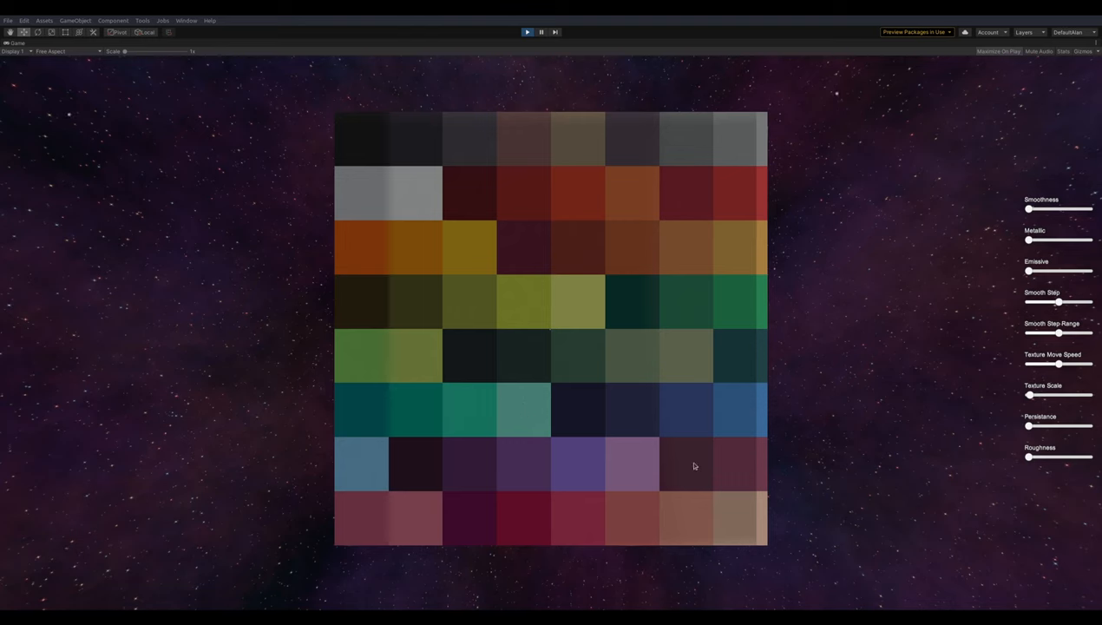
mouse_move(536, 214)
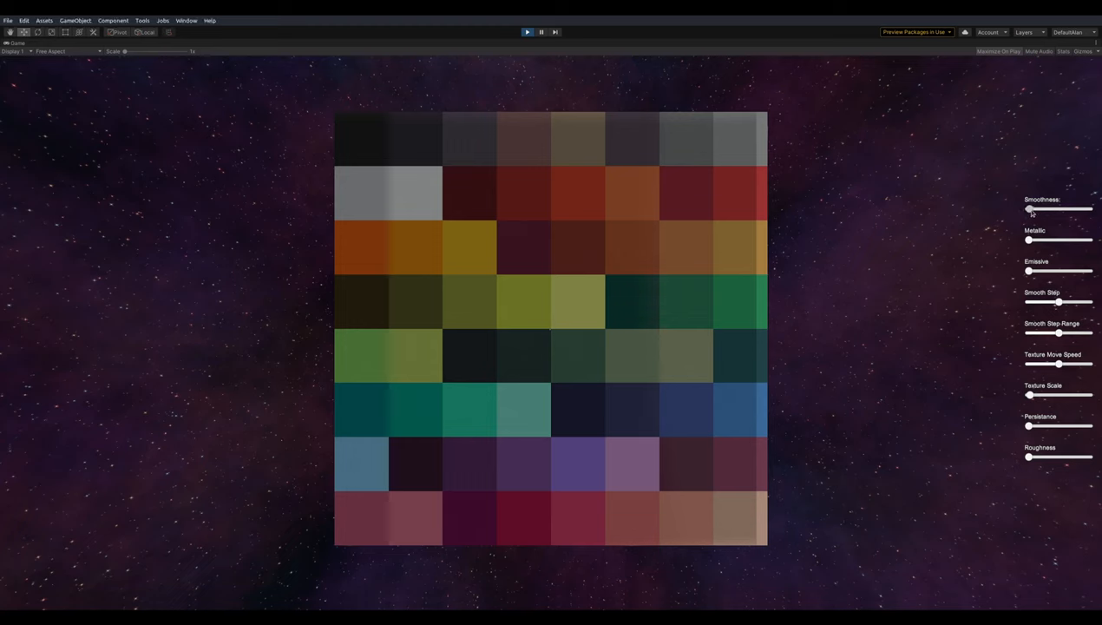
Step: Set Smoothness to about 0.28, Persistence about 0.93, Texture Scale about 0.21, and tweak Smooth Step
left_click_drag(1031, 210, 1050, 209)
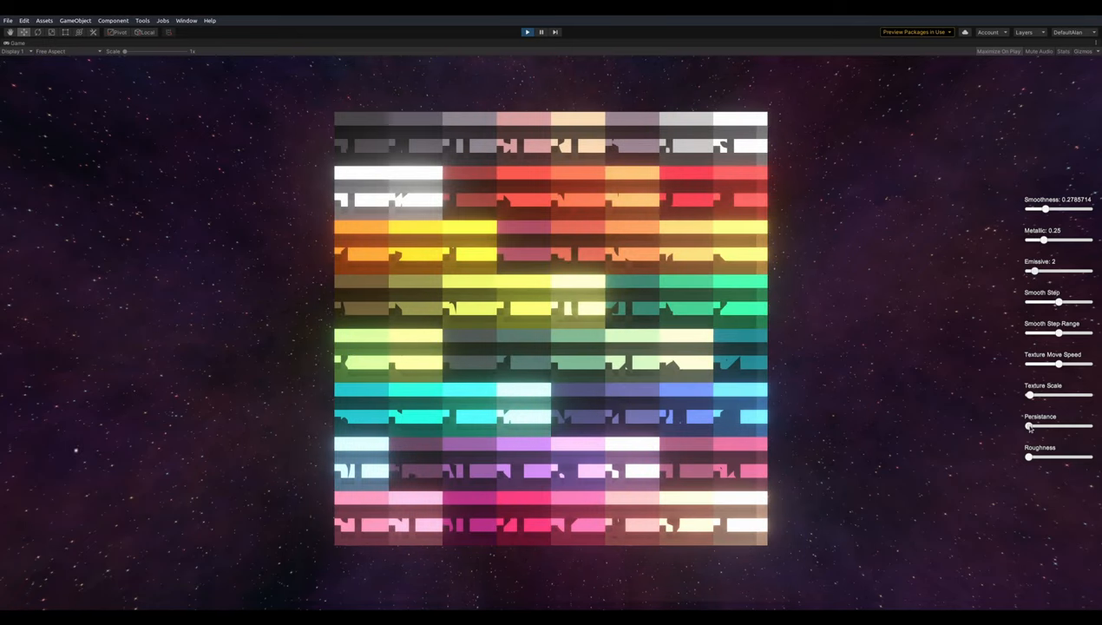
left_click_drag(1031, 426, 1035, 426)
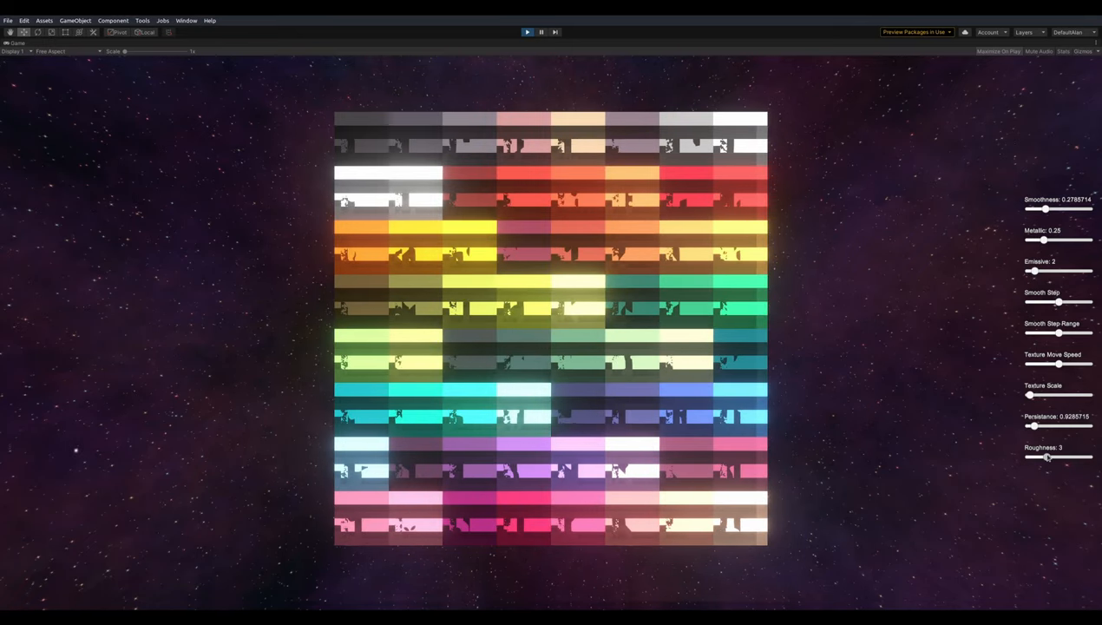
left_click_drag(1029, 395, 1040, 395)
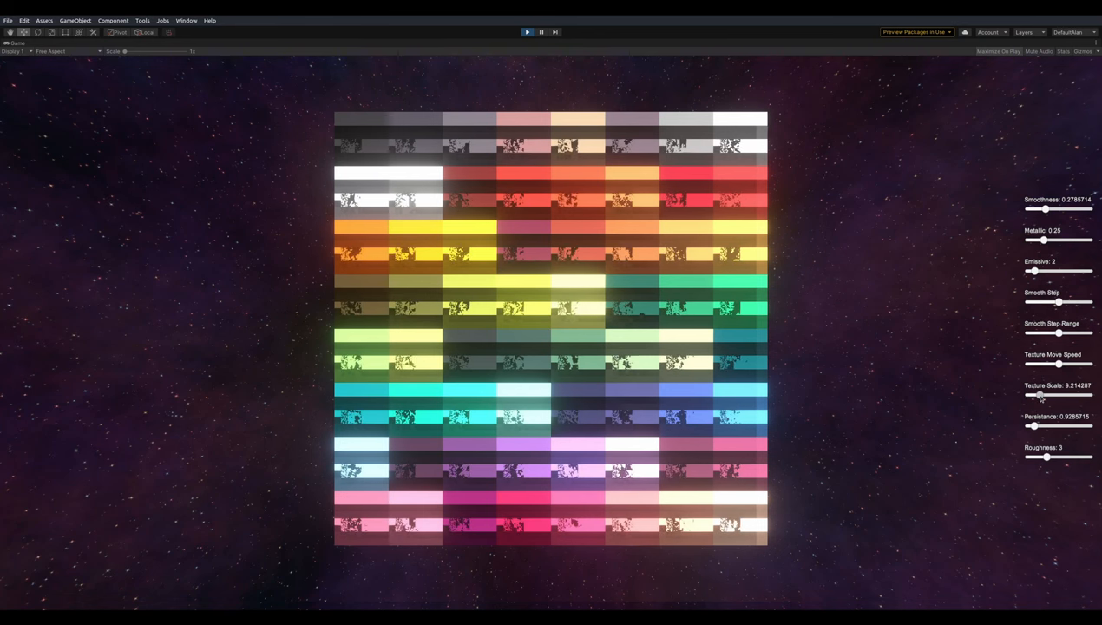
mouse_move(1058, 303)
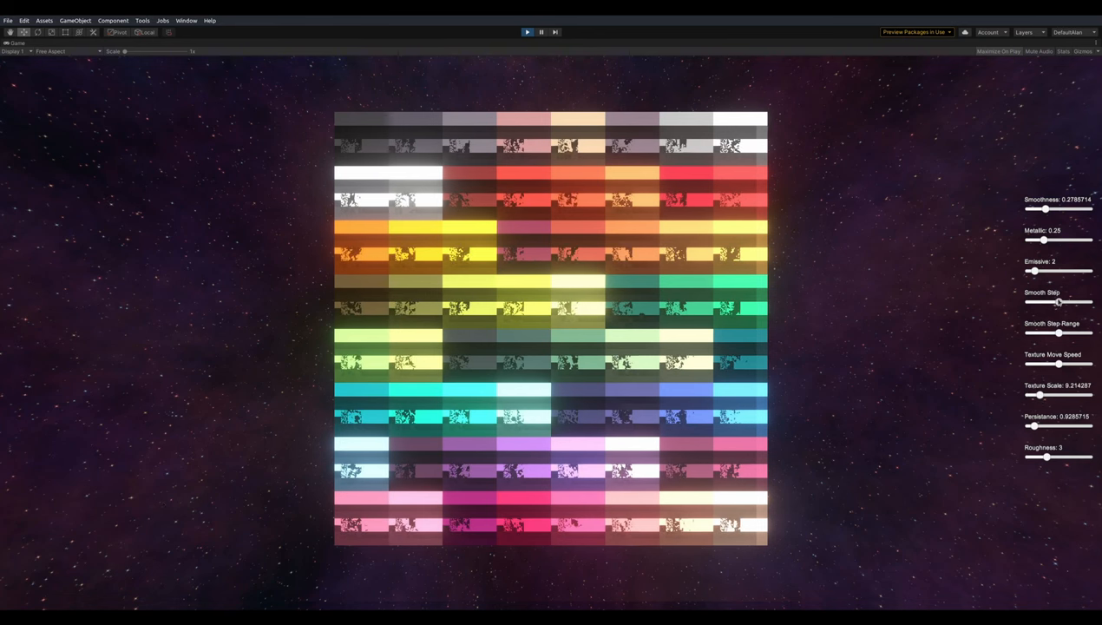
left_click_drag(1058, 302, 1064, 302)
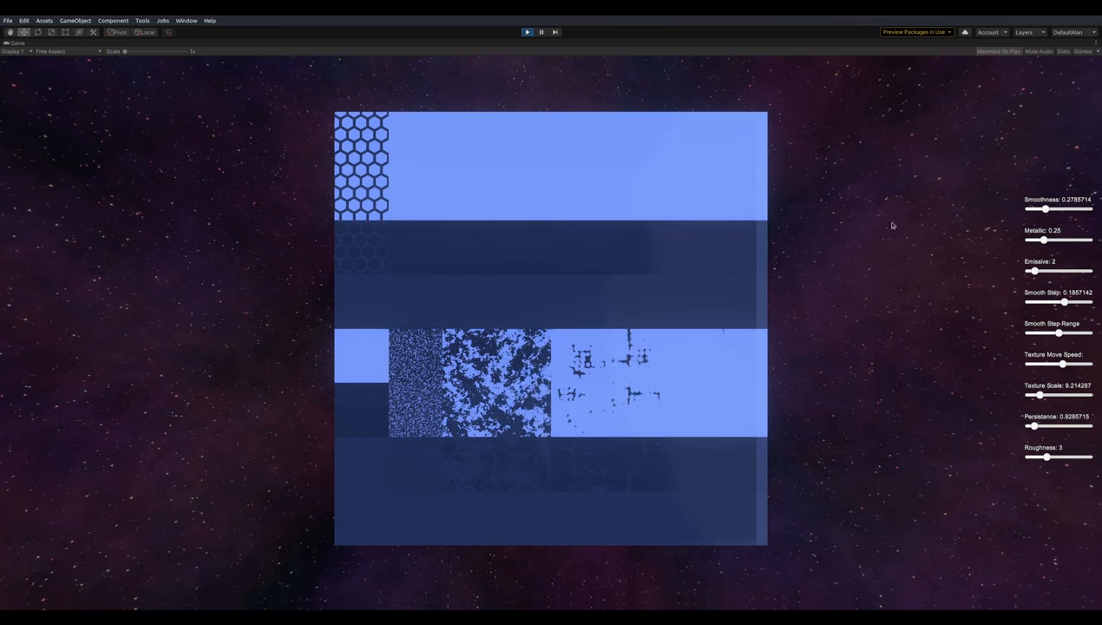
Step: Raise Emissive to about 3.57 and Metallic to about 0.49
left_click_drag(1035, 271, 1040, 272)
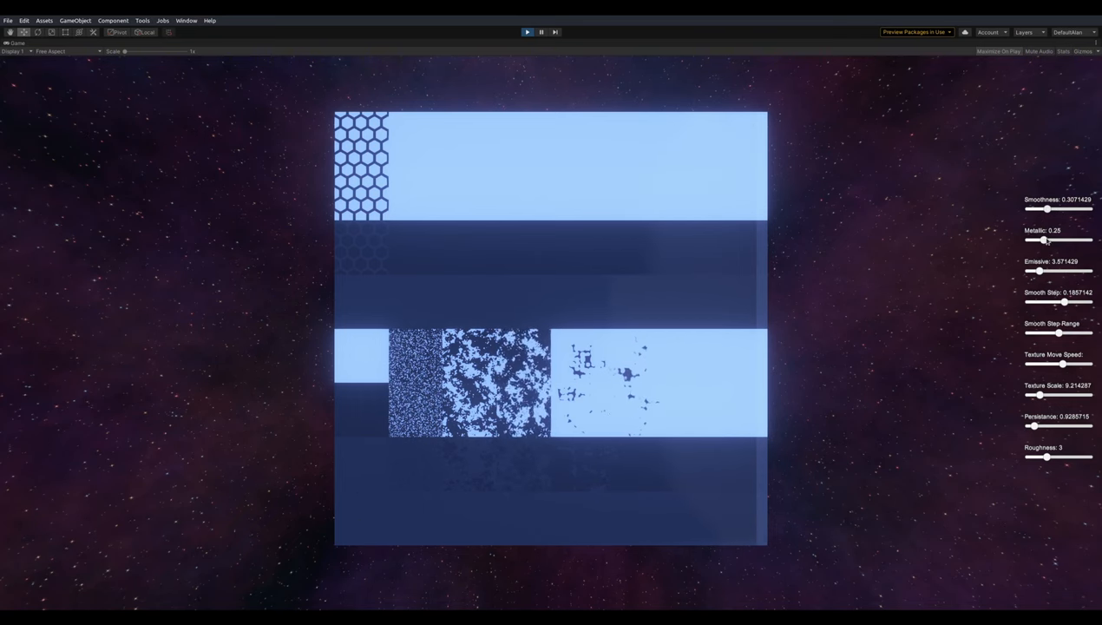
left_click_drag(1045, 240, 1047, 241)
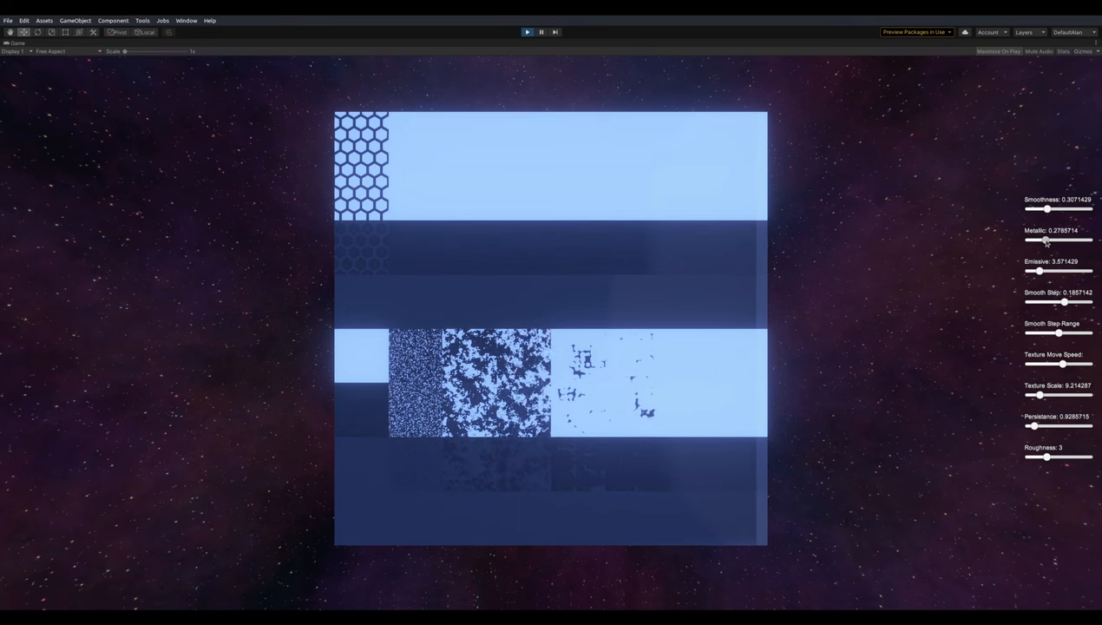
left_click_drag(1046, 241, 1057, 240)
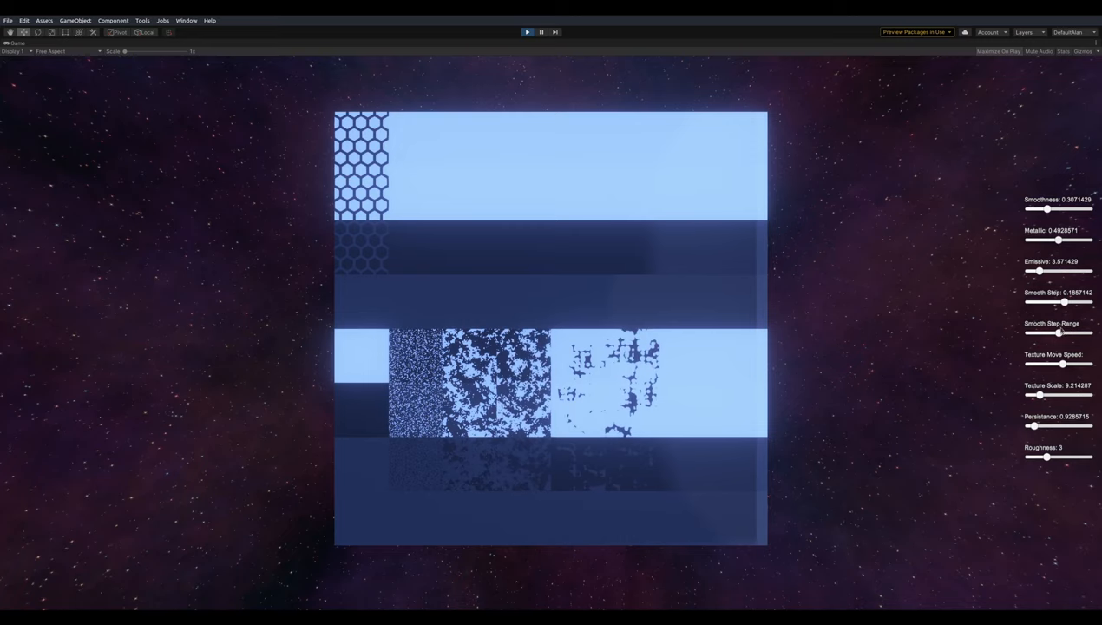
Step: Set Smooth Step to 0.4, Persistence to about 1.14, and Roughness to about 2.93
left_click_drag(1063, 302, 1070, 302)
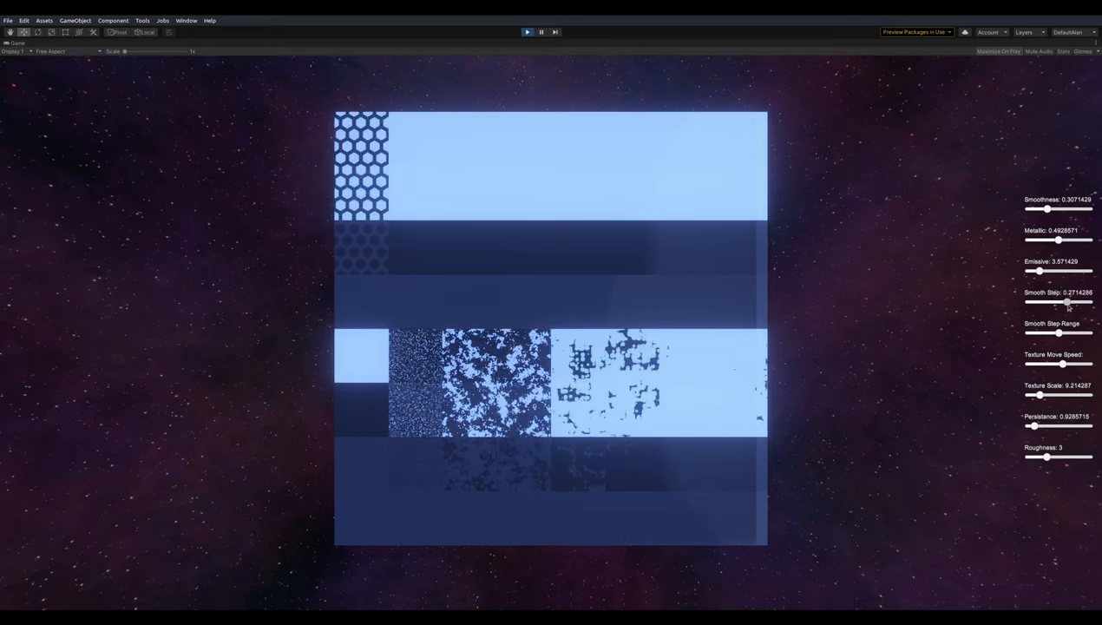
left_click_drag(1066, 302, 1071, 301)
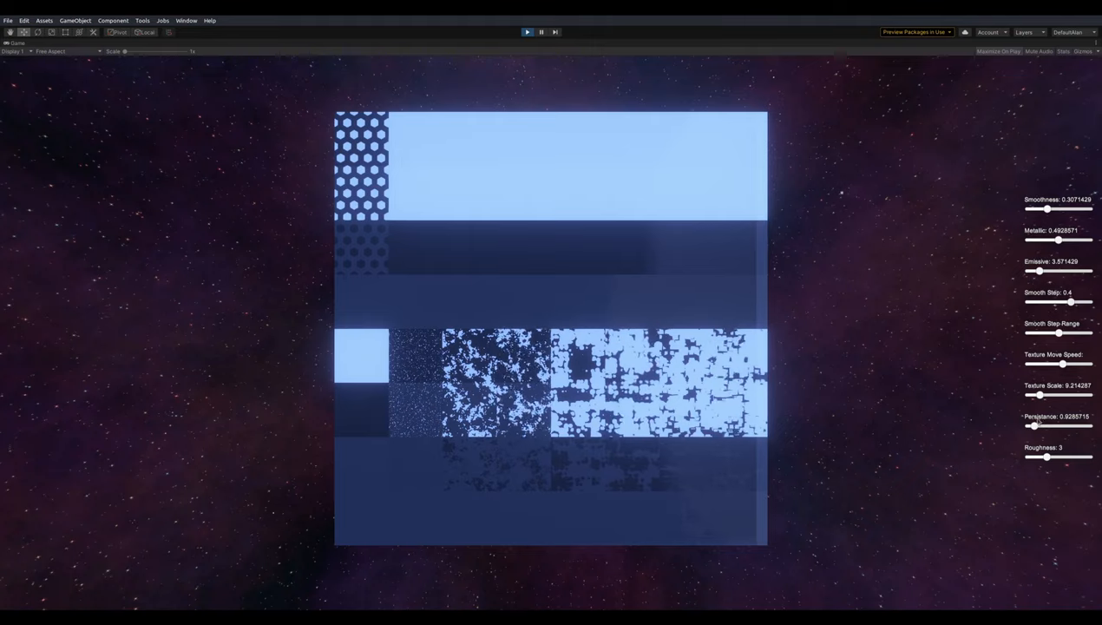
left_click_drag(1035, 426, 1041, 425)
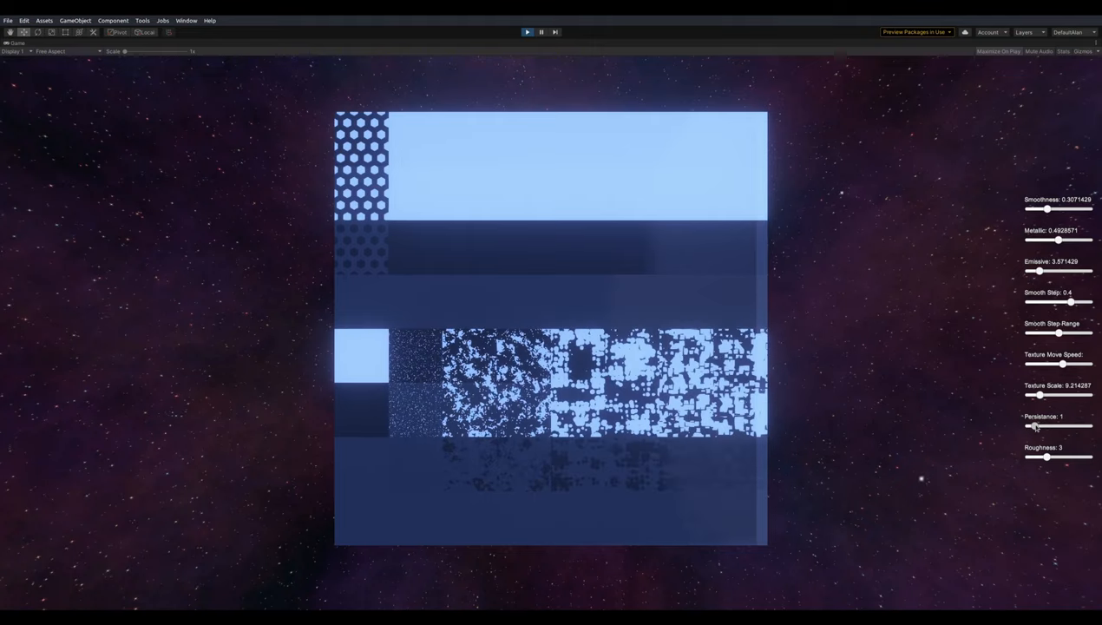
left_click_drag(1031, 425, 1037, 425)
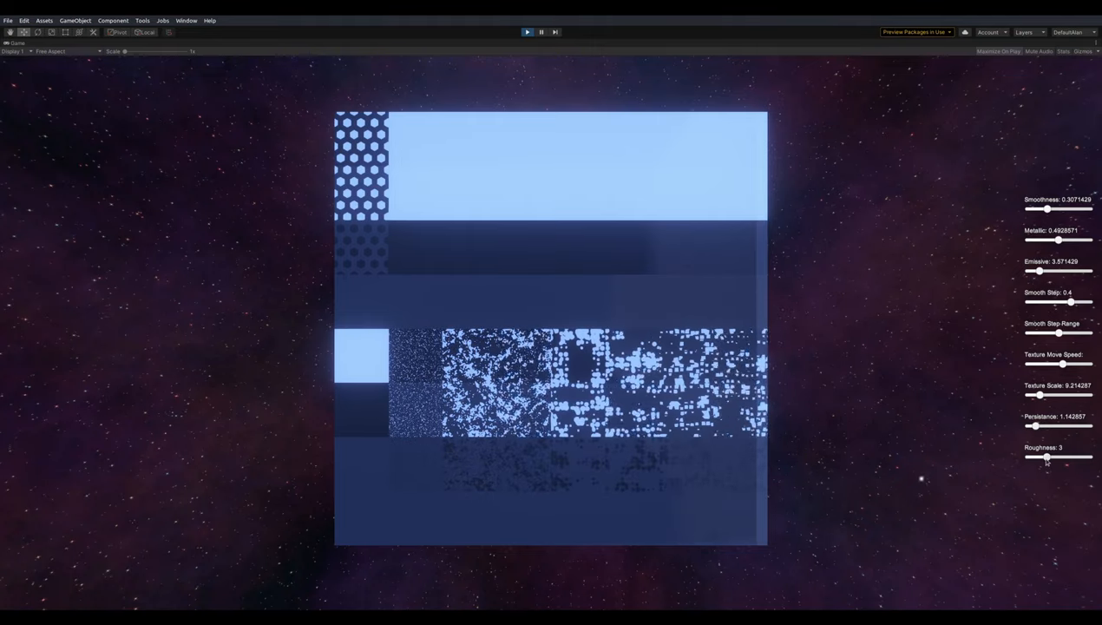
left_click_drag(1047, 457, 1046, 456)
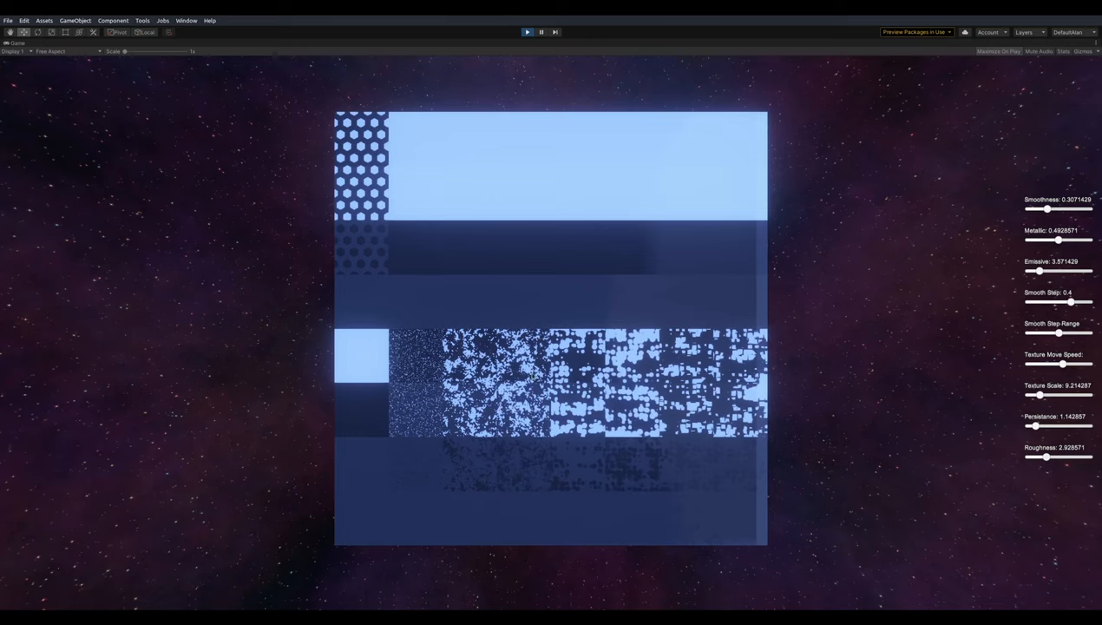
Step: Sweep Texture Move Speed, set Smooth Step Range to 0.1, and boost the emissive glow
left_click_drag(1059, 365, 1038, 364)
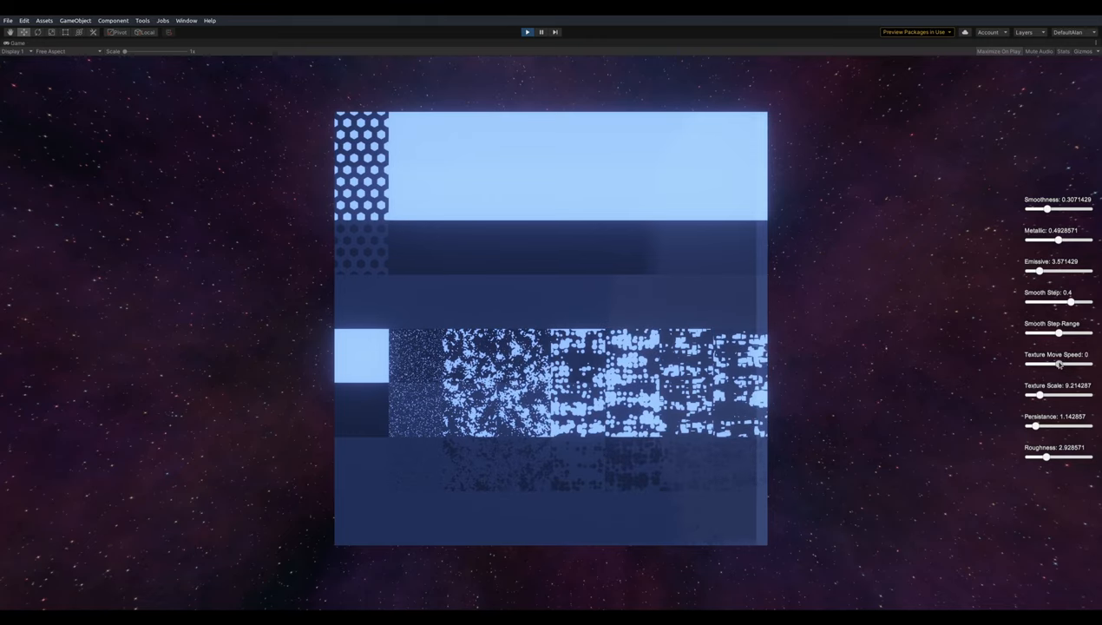
left_click_drag(1048, 364, 1070, 364)
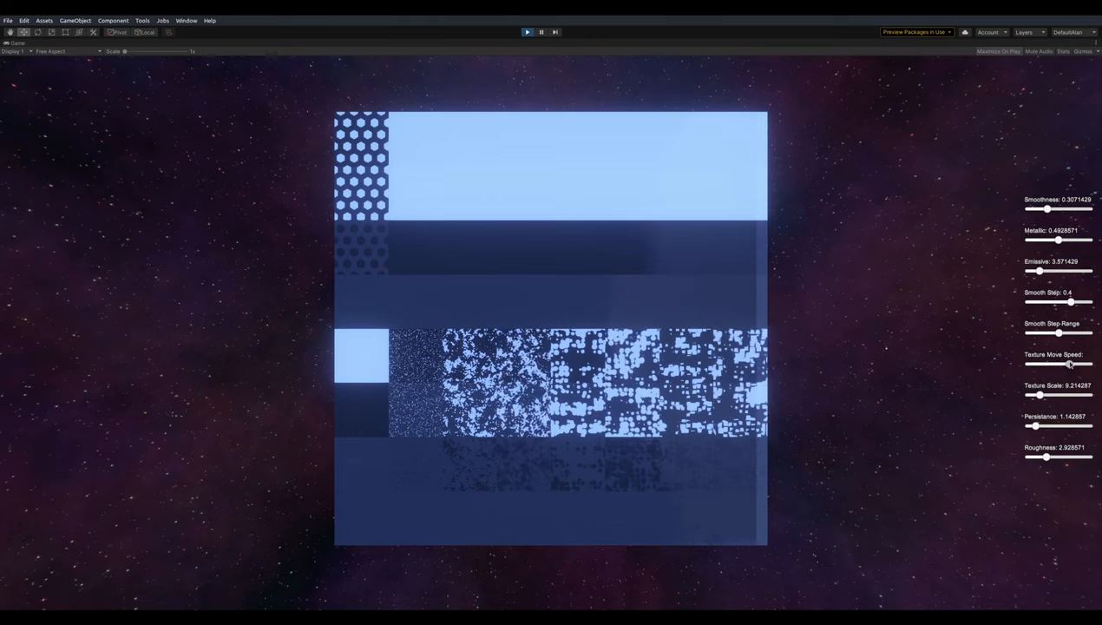
left_click_drag(1070, 364, 1033, 363)
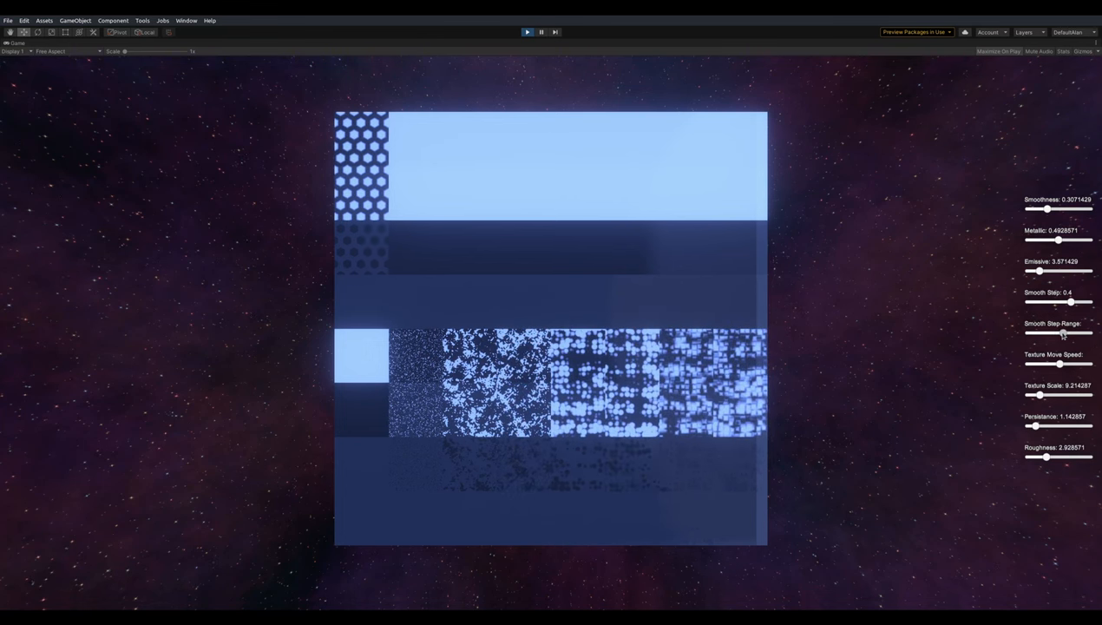
left_click_drag(1063, 333, 1063, 334)
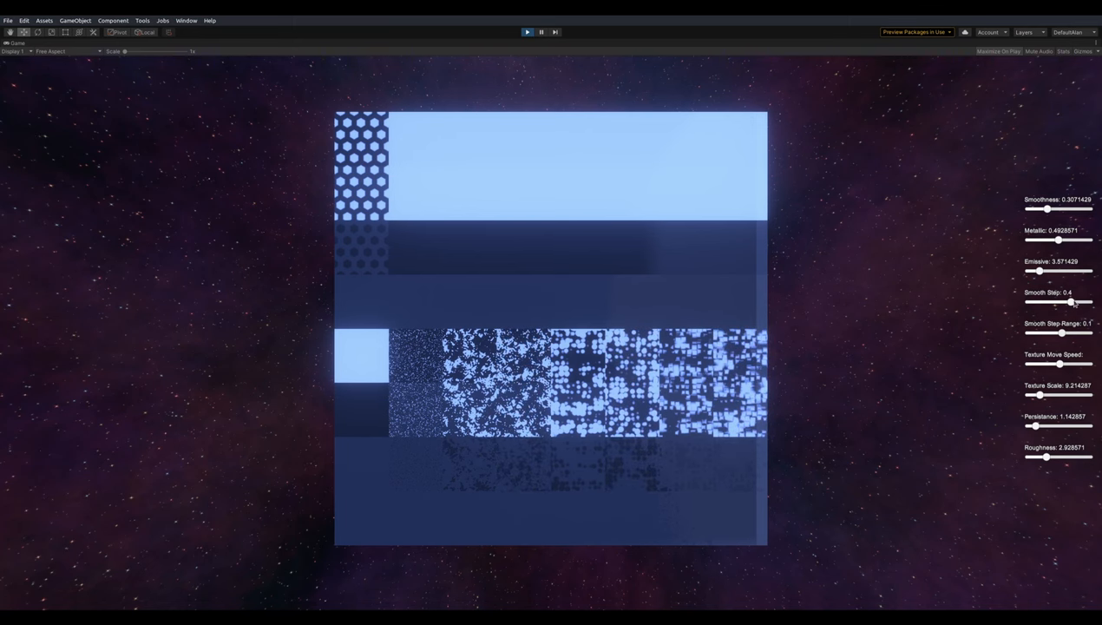
left_click_drag(1063, 395, 1036, 395)
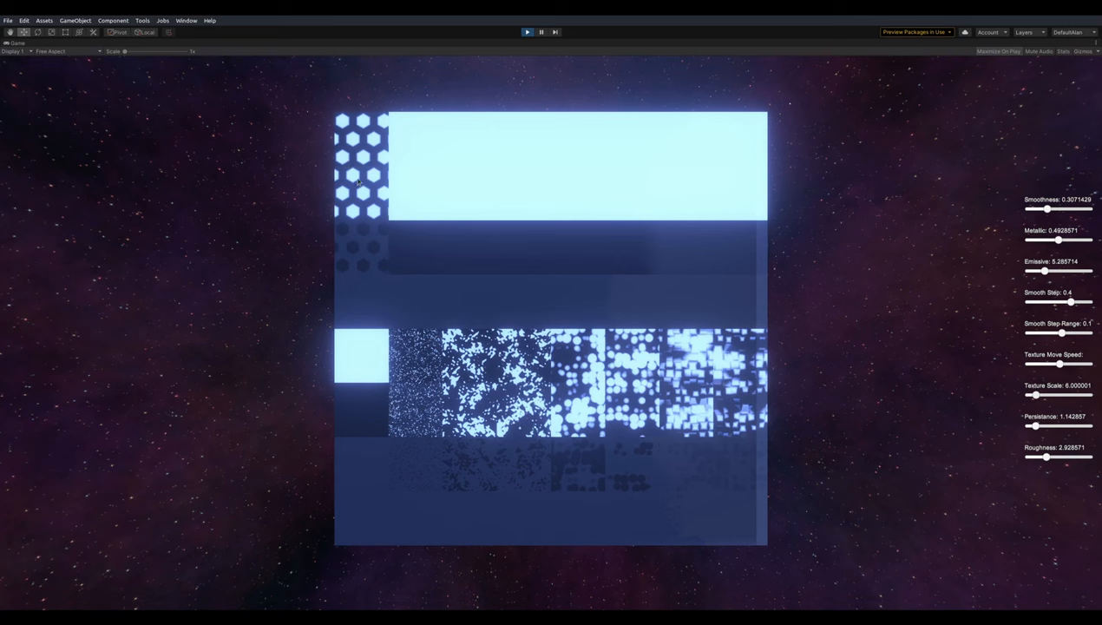
Step: Lower Smooth Step back down to about 0.19
left_click_drag(1072, 301, 1065, 301)
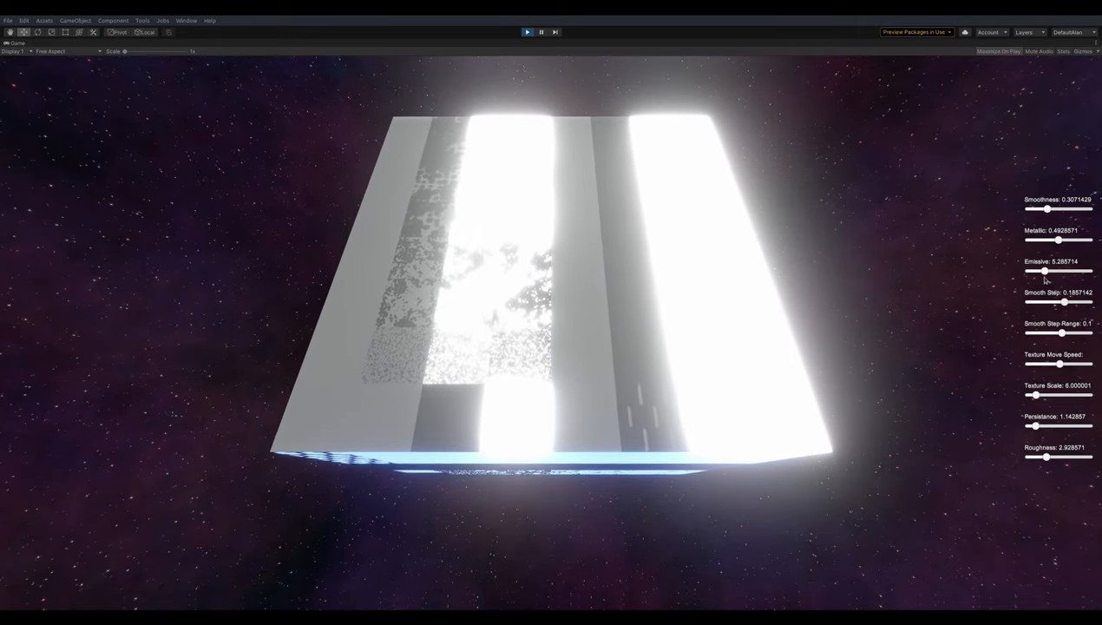
Step: Drag Emissive down to about 0.57, leaving a dim grey plane
left_click_drag(1046, 270, 1030, 270)
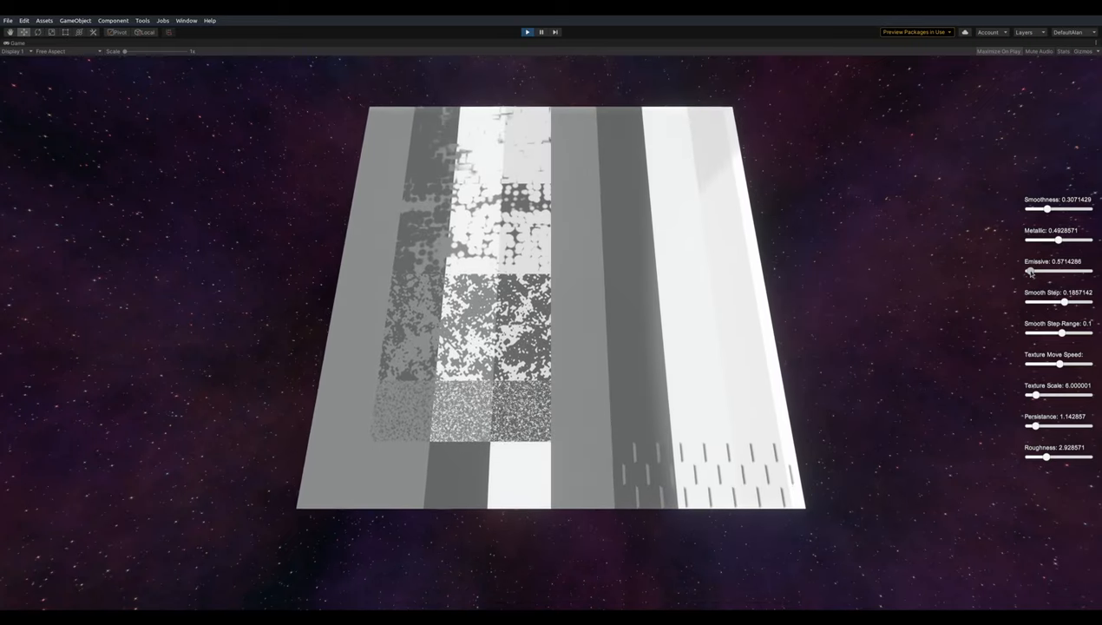
left_click_drag(1048, 271, 1031, 270)
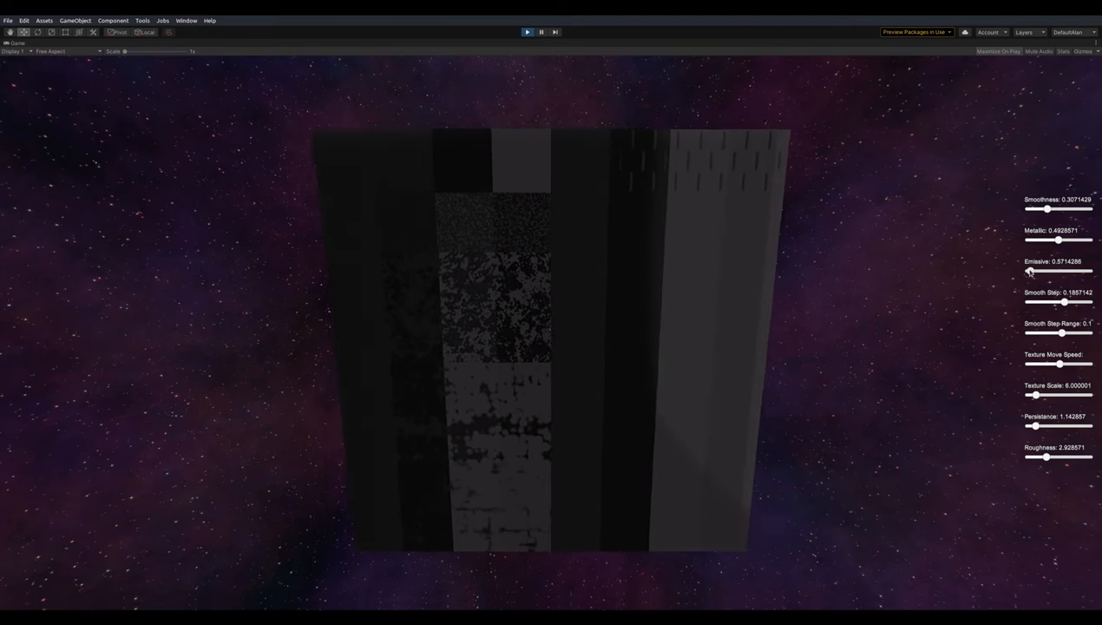
Step: Set Emissive to about 5.29, Smoothness to about 0.76, and Metallic to about 0.94
left_click_drag(1047, 271, 1066, 270)
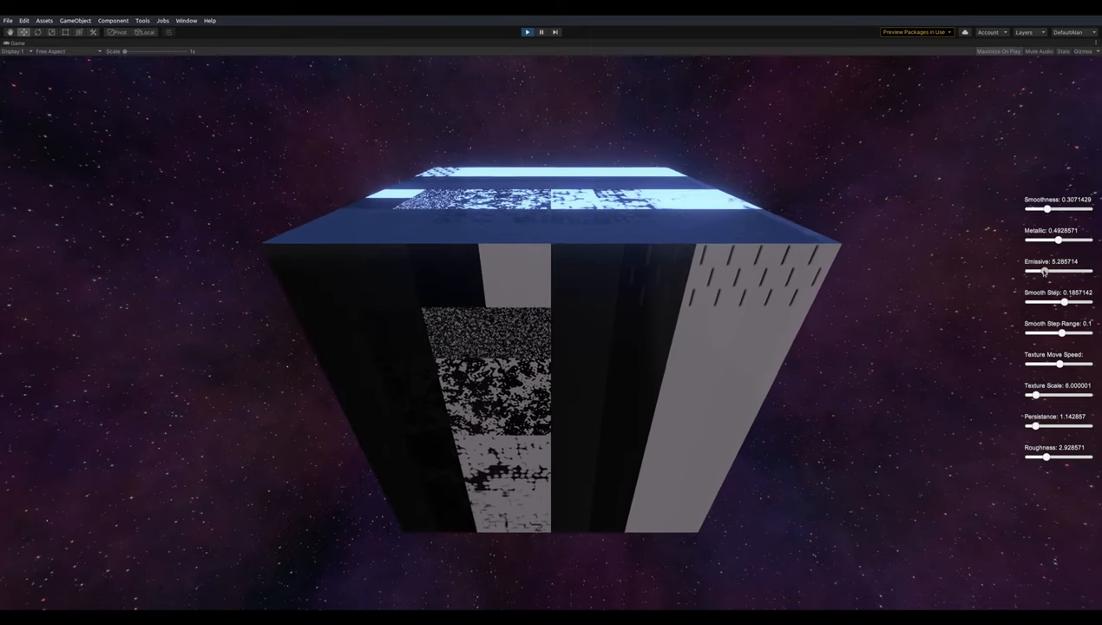
left_click_drag(1049, 209, 1082, 209)
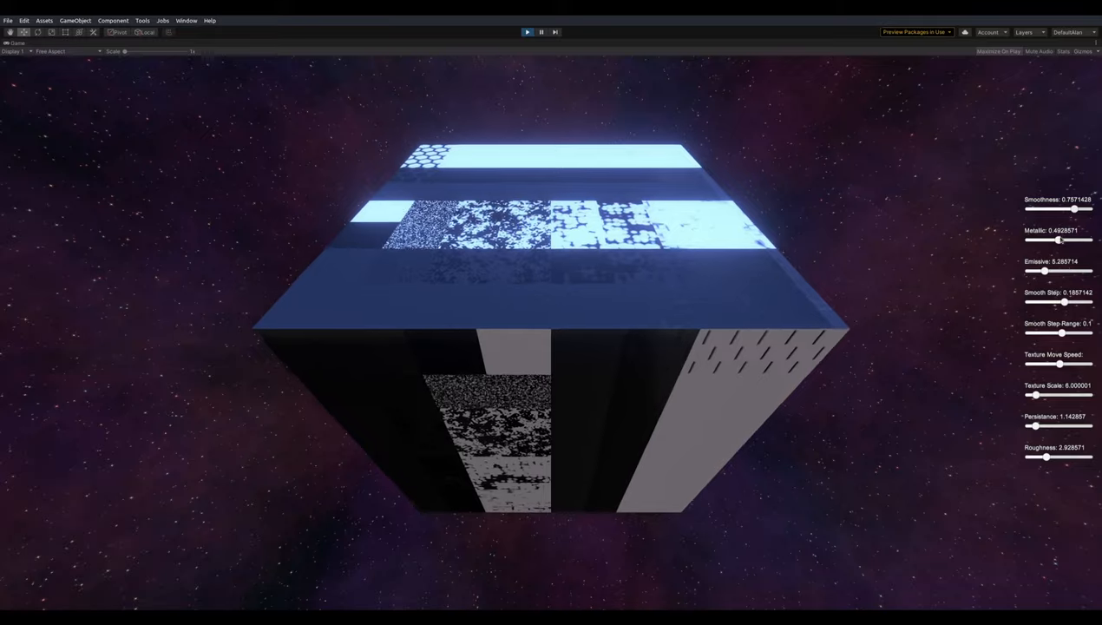
left_click_drag(1059, 240, 1085, 241)
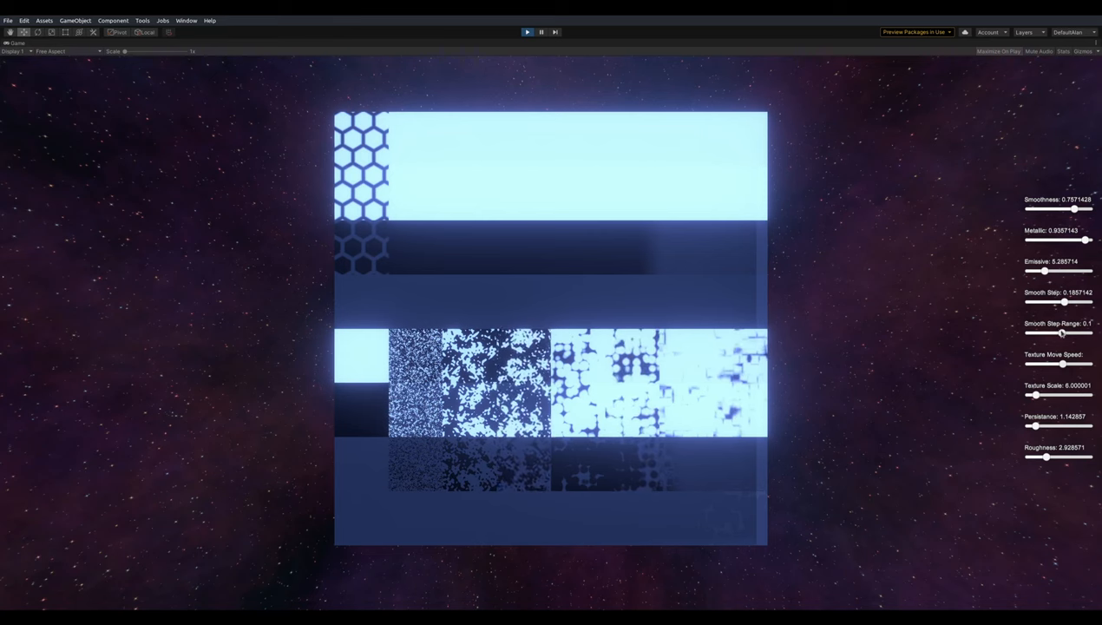
left_click_drag(1063, 333, 1069, 334)
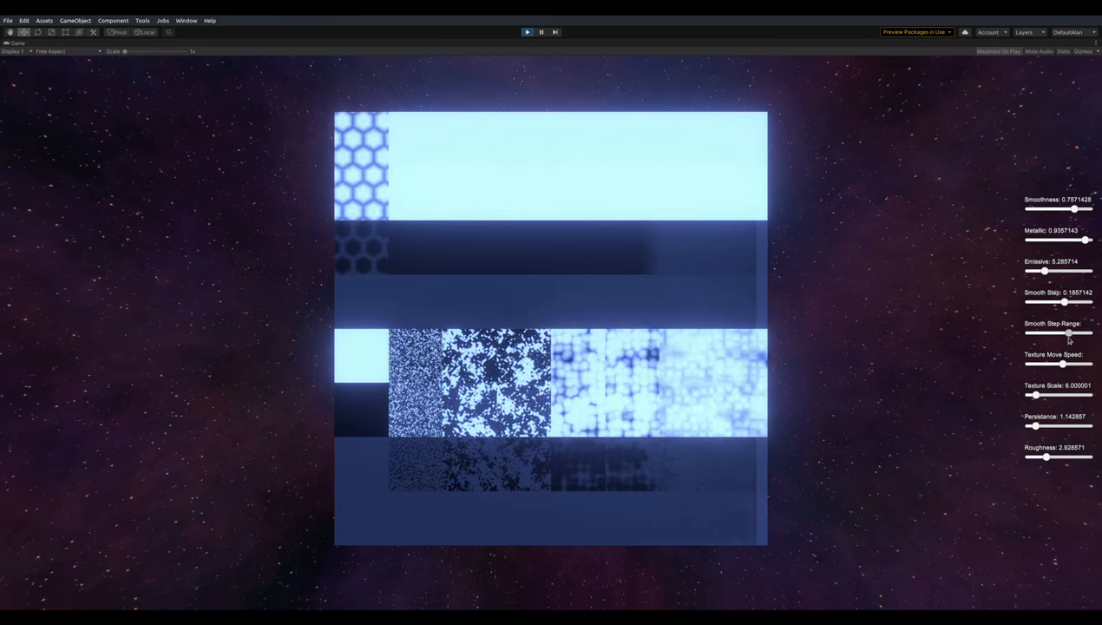
left_click_drag(1069, 333, 1030, 333)
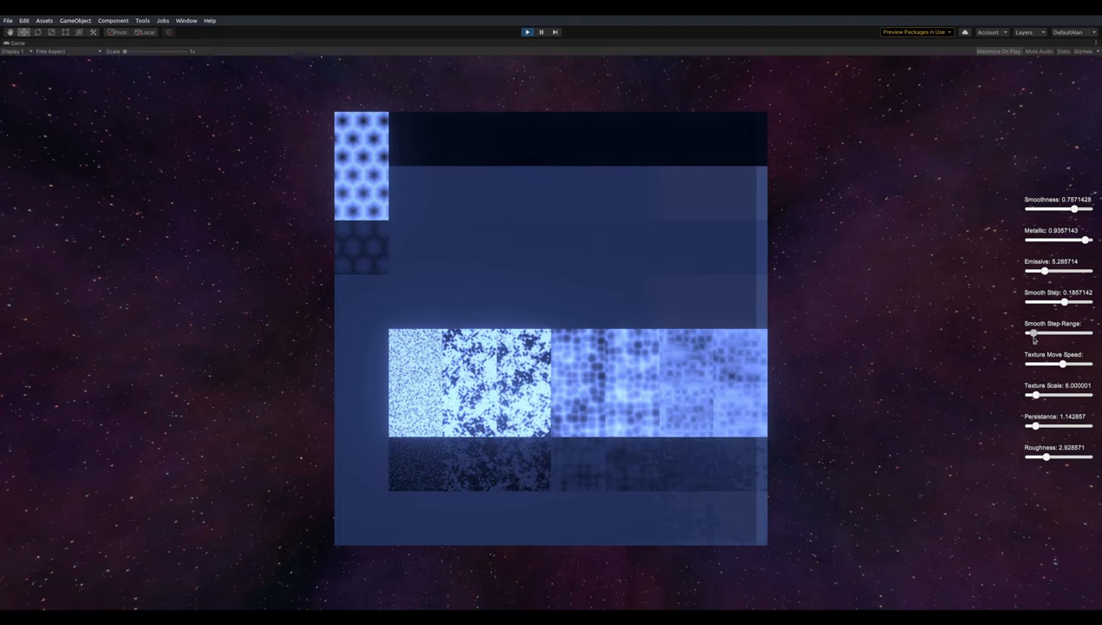
left_click_drag(1033, 332, 1065, 333)
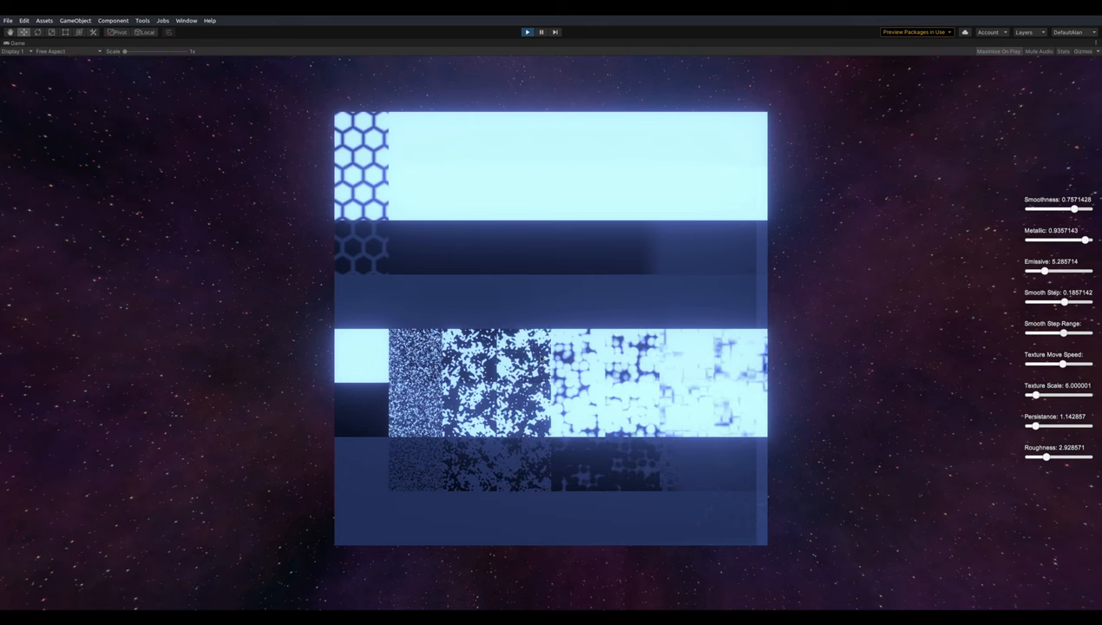
mouse_move(429, 232)
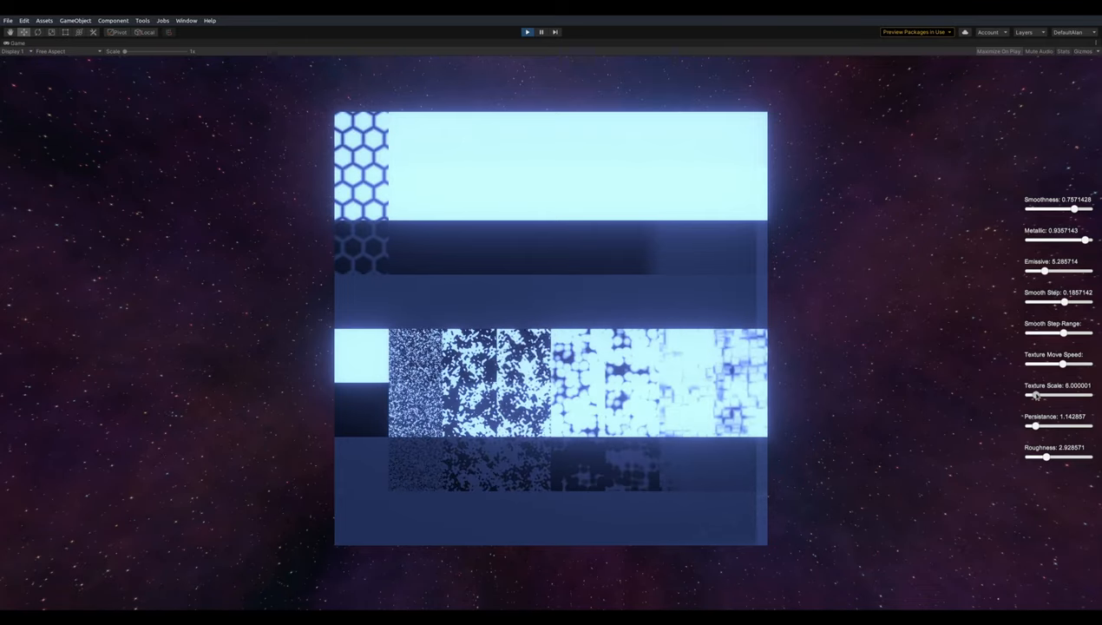
Step: Set Texture Scale to about 6.36, then sweep Smooth Step and leave it at 0.157
left_click_drag(1039, 395, 1036, 395)
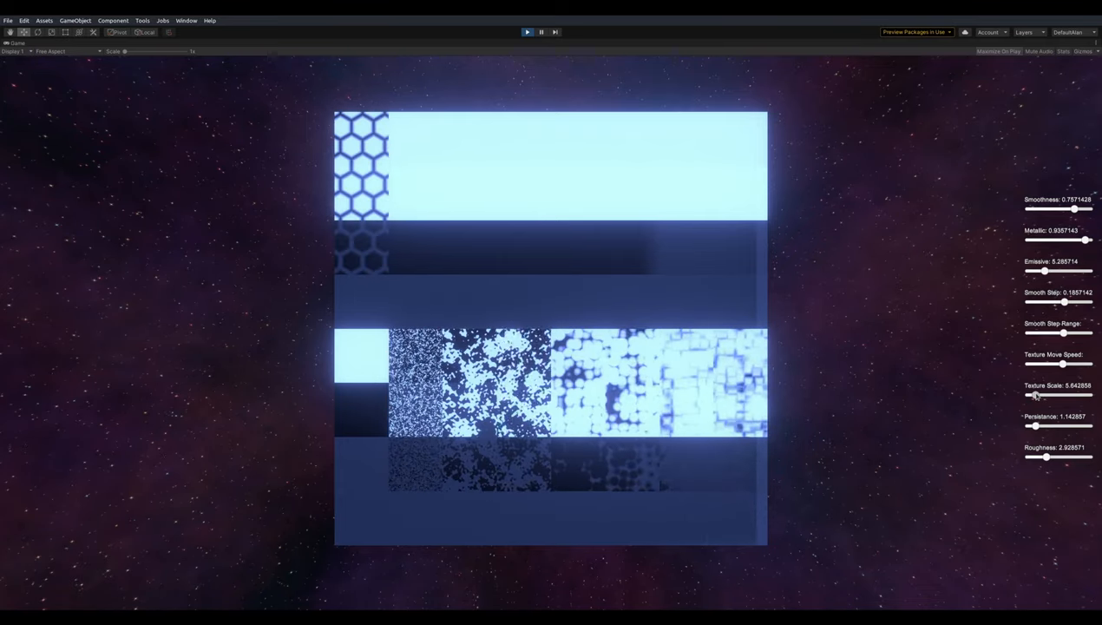
left_click_drag(1035, 395, 1040, 395)
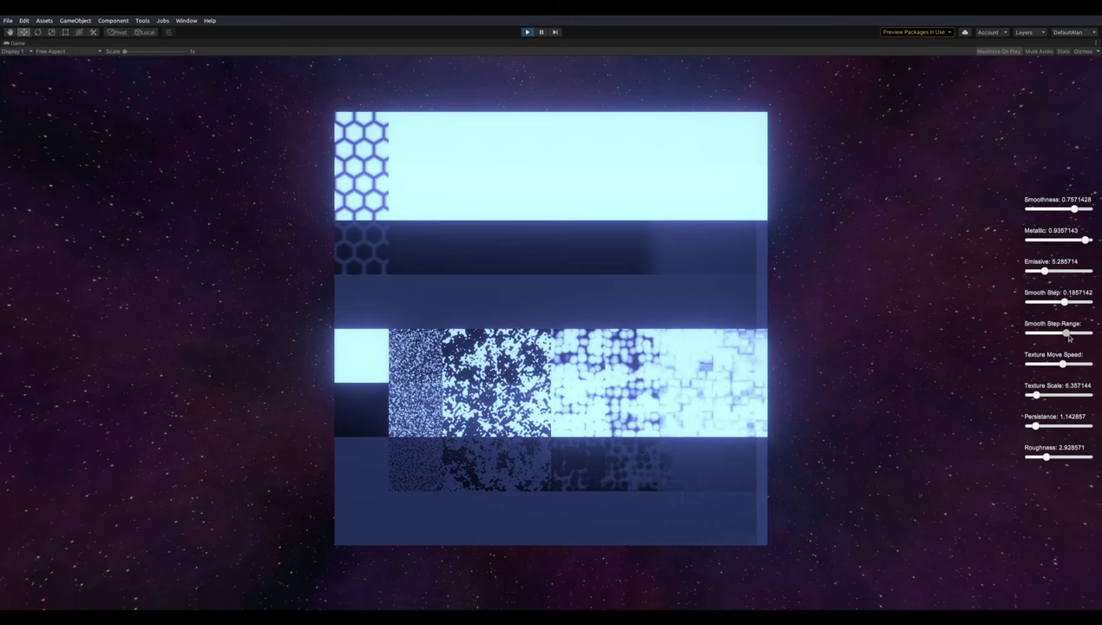
left_click_drag(1064, 302, 1069, 302)
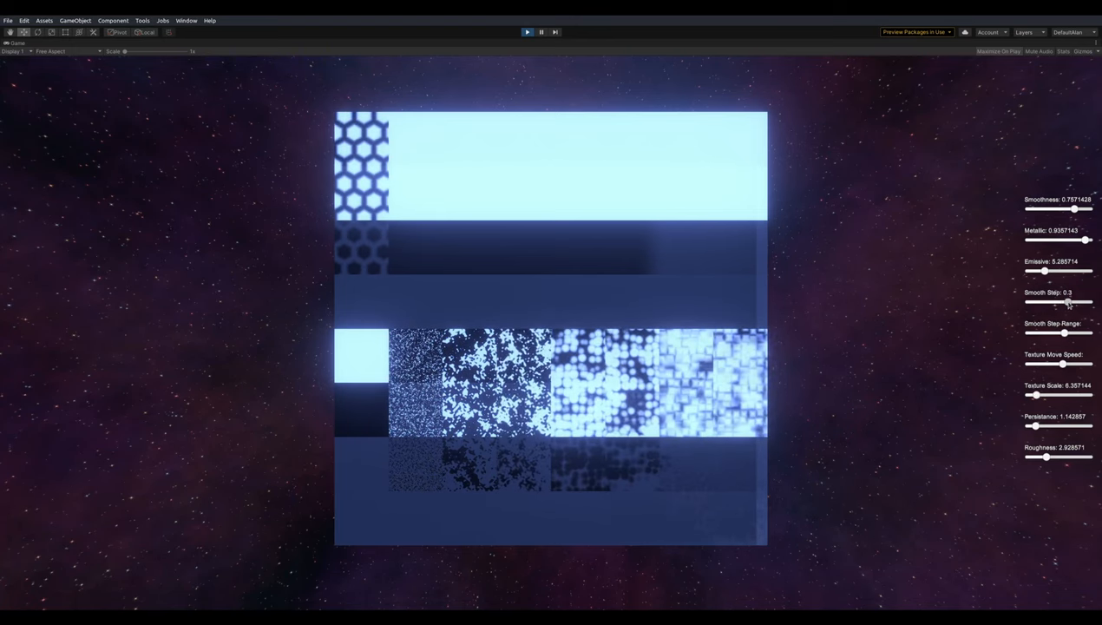
left_click_drag(1068, 303, 1058, 303)
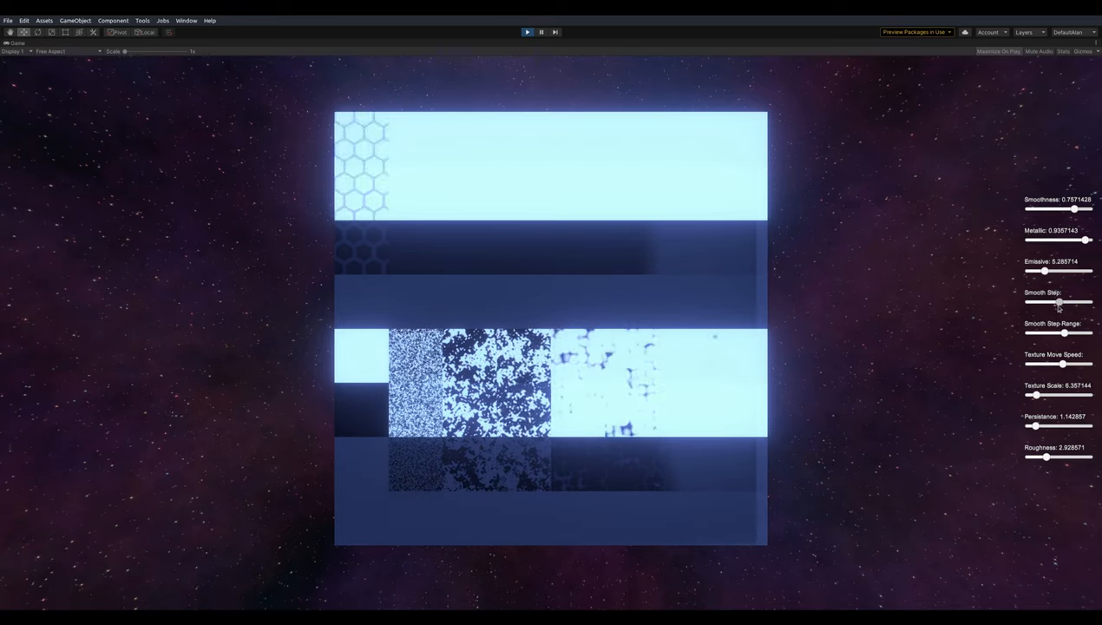
left_click_drag(1059, 303, 1070, 303)
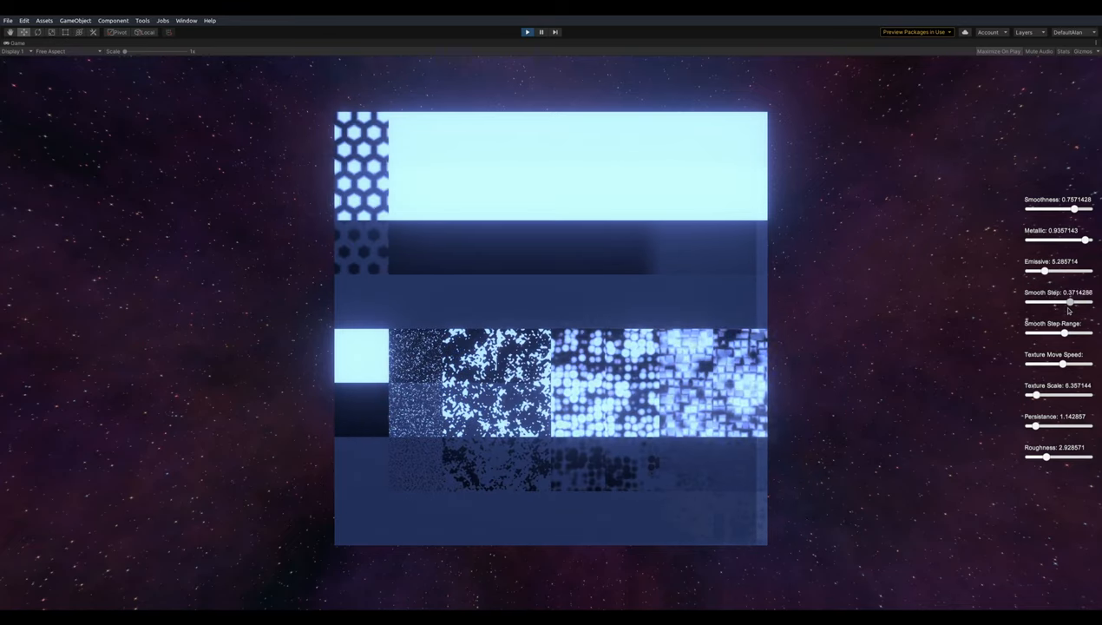
left_click_drag(1070, 302, 1064, 302)
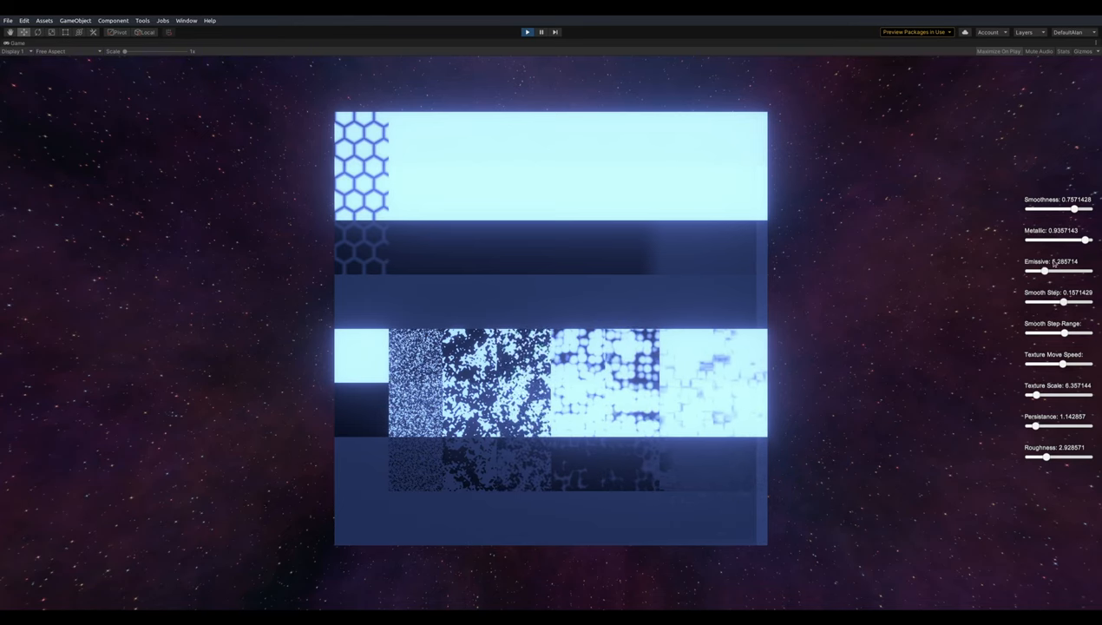
Step: Set Emissive 0, Metallic 0.1, Smoothness 0.15; briefly try Emissive 2.57, then zero it
left_click_drag(1046, 270, 1028, 270)
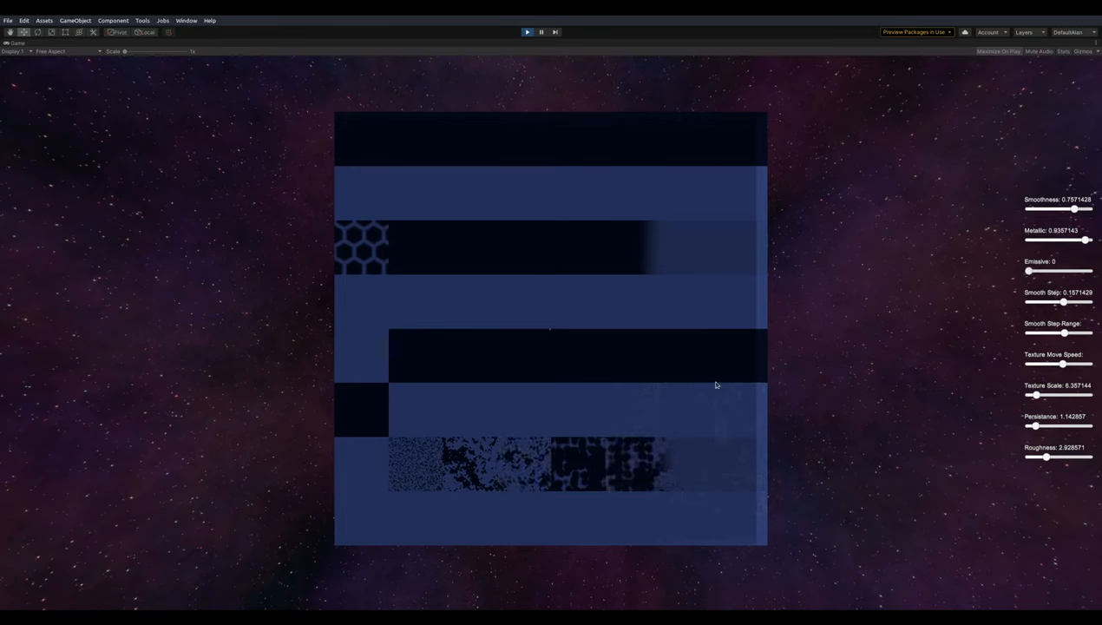
left_click_drag(1087, 240, 1047, 240)
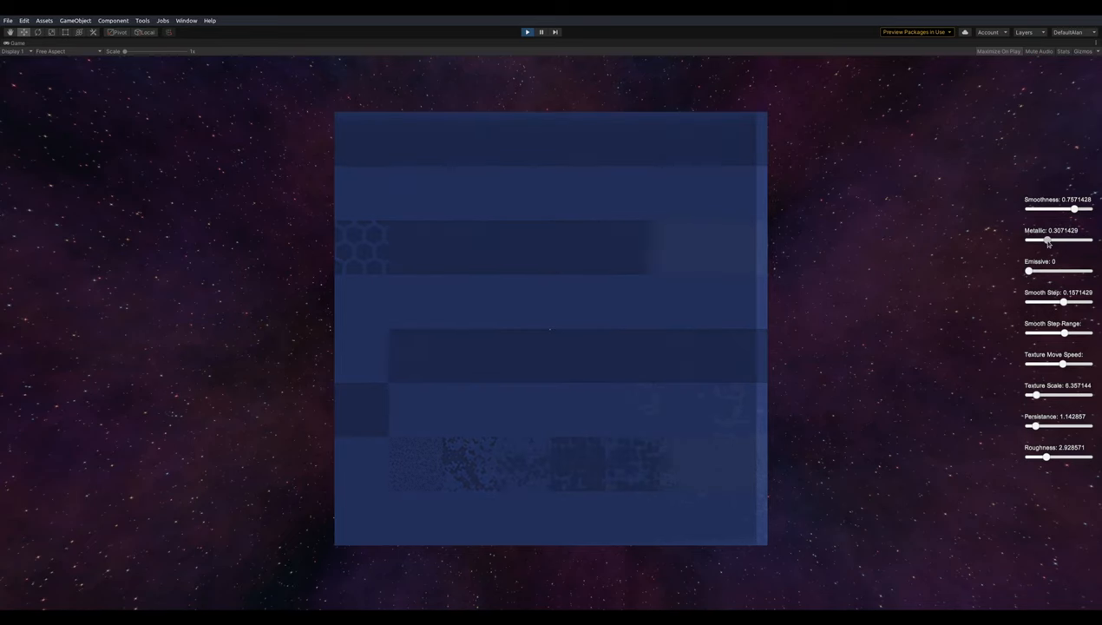
left_click_drag(1047, 241, 1041, 240)
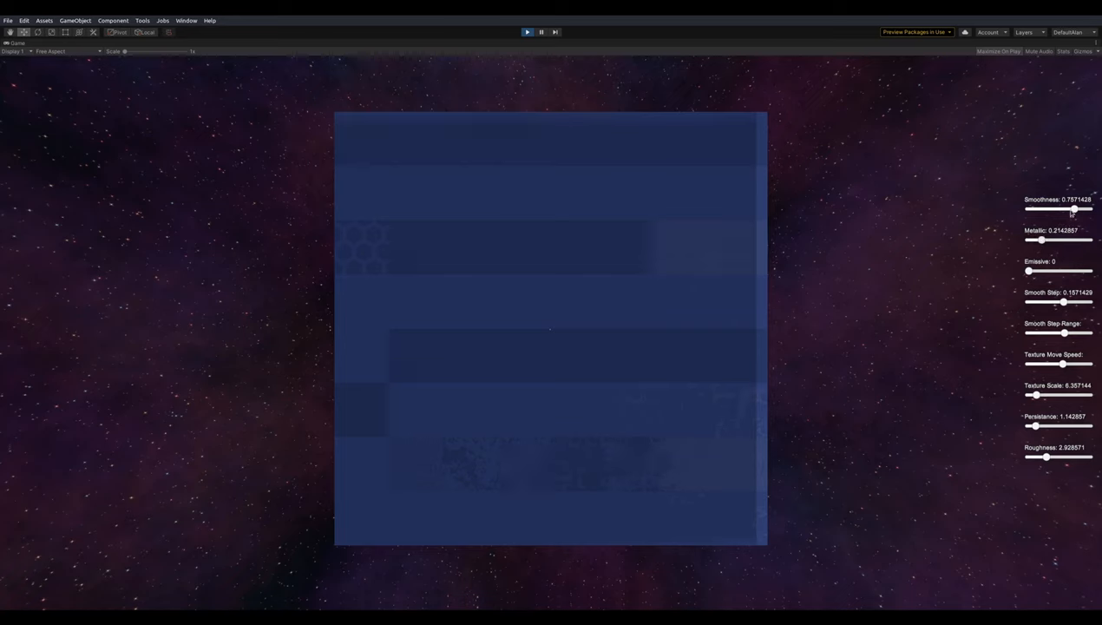
left_click_drag(1075, 210, 1031, 210)
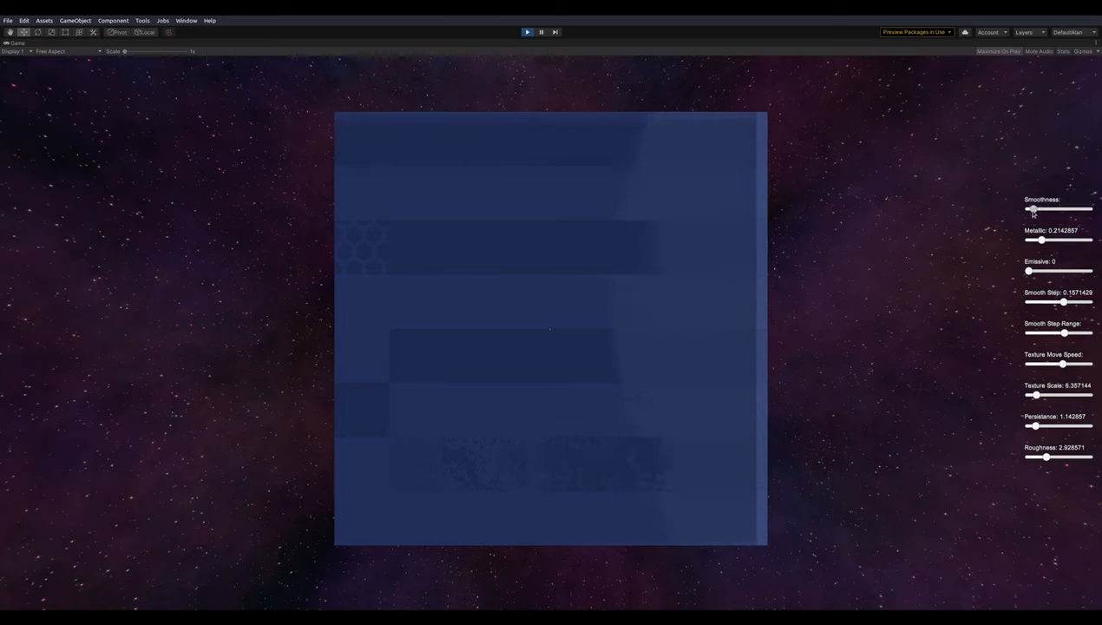
left_click_drag(1031, 210, 1034, 209)
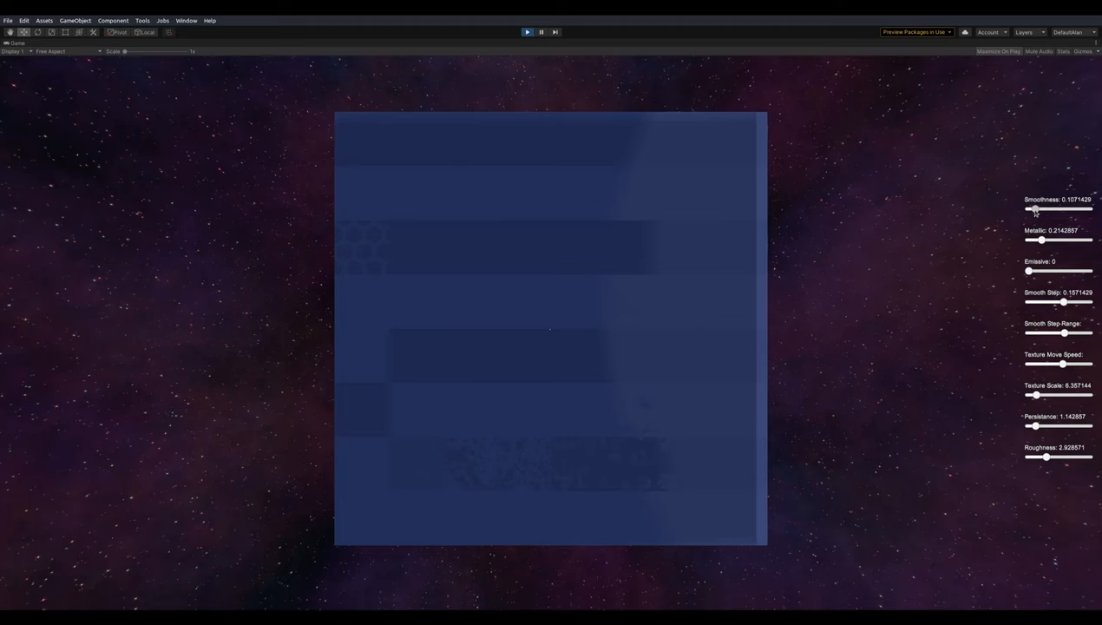
left_click_drag(1033, 210, 1038, 209)
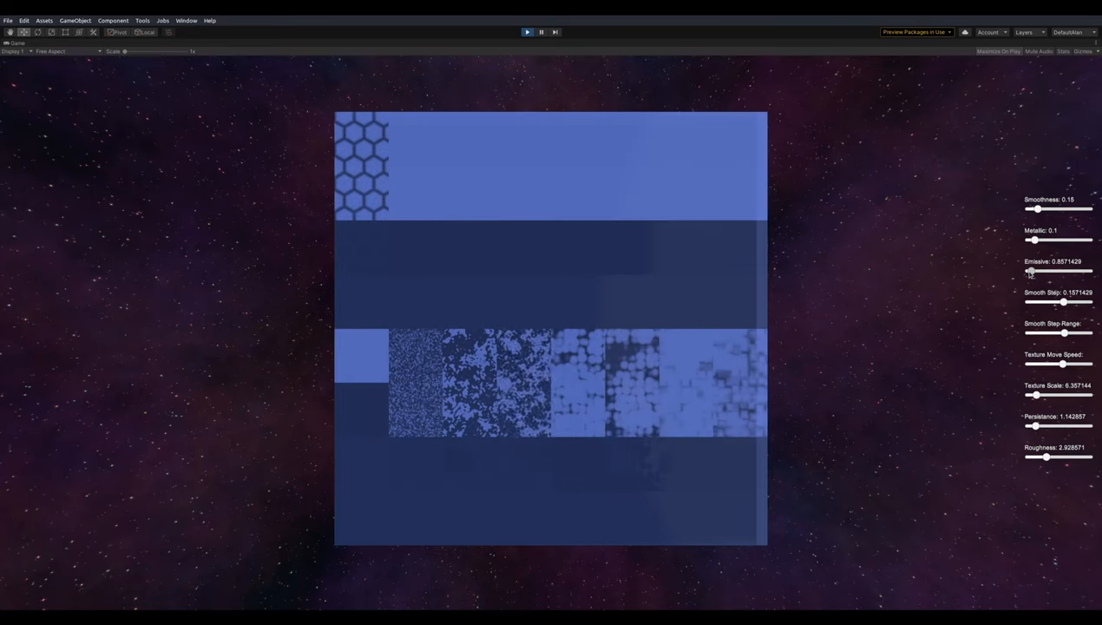
left_click_drag(1030, 271, 1059, 270)
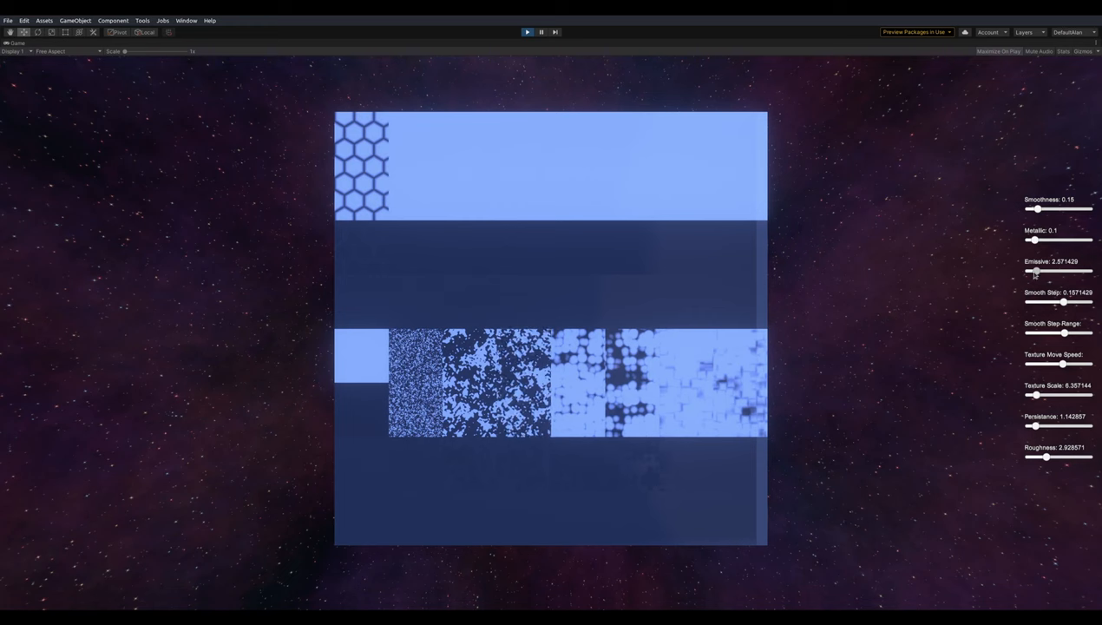
left_click_drag(1064, 270, 1031, 271)
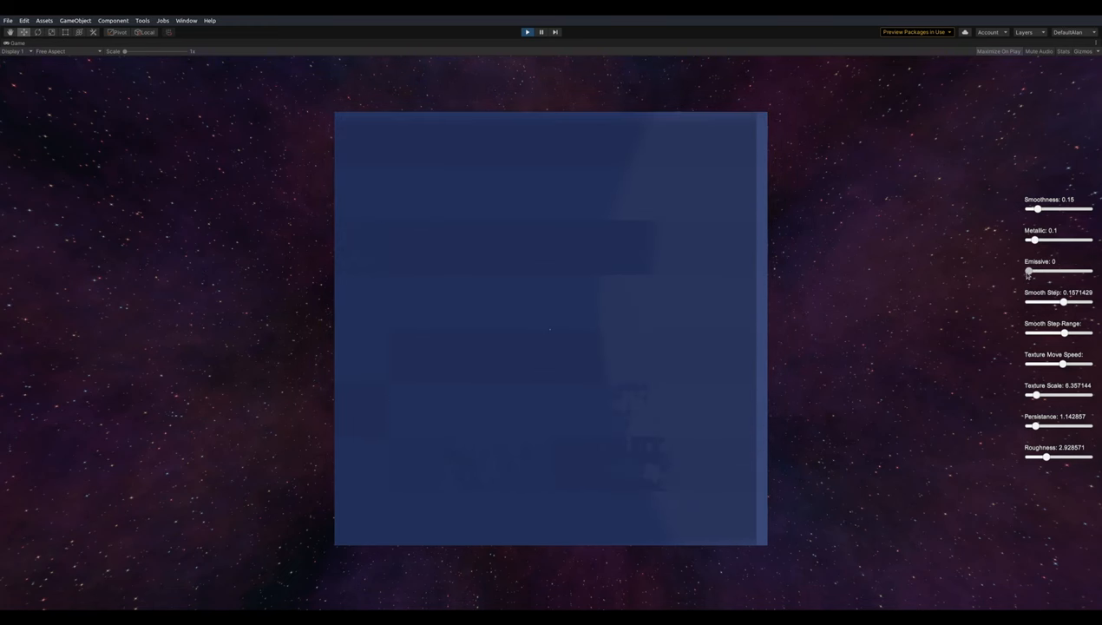